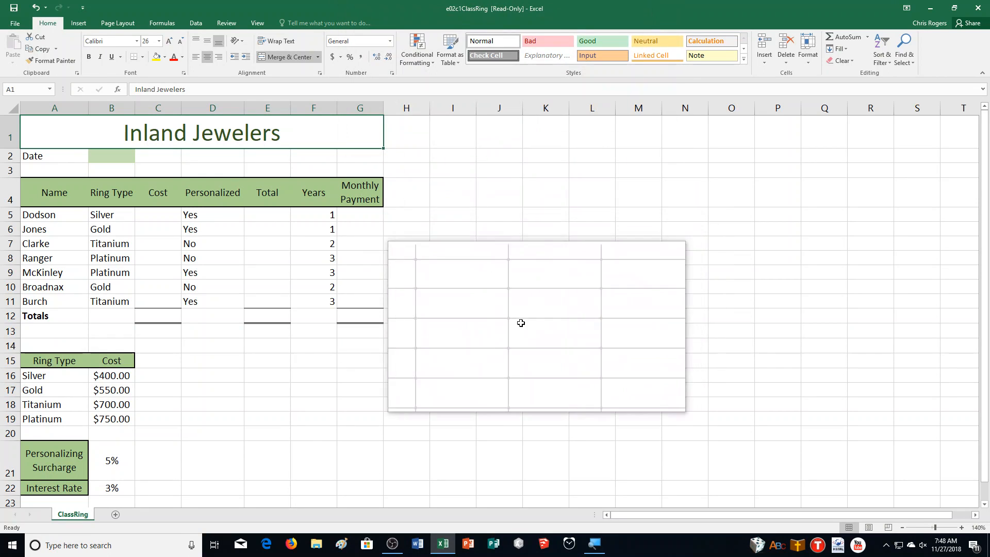
Step: Save a copy of the workbook in CA Demonstration with 'RogersMister' added to the file name
left_click(47, 23)
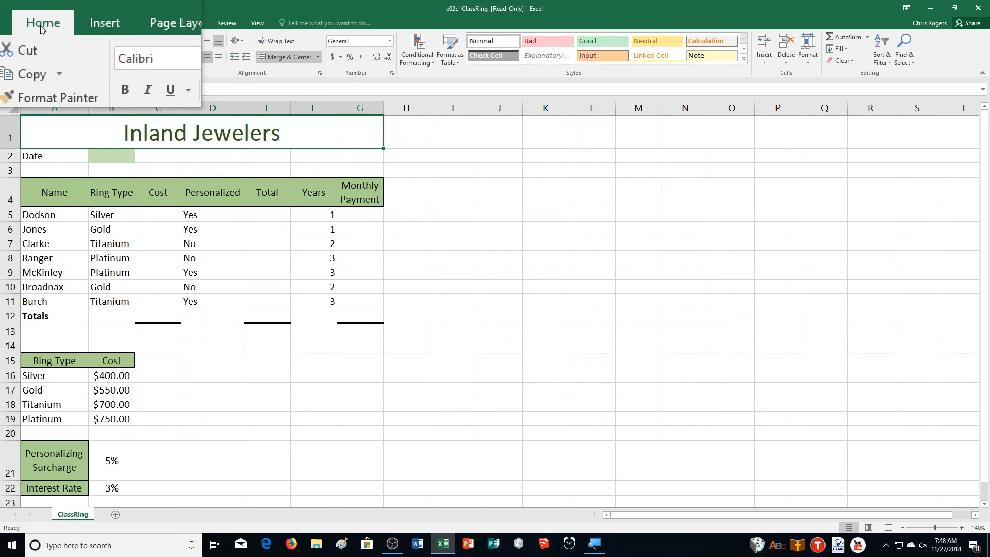
left_click(19, 21)
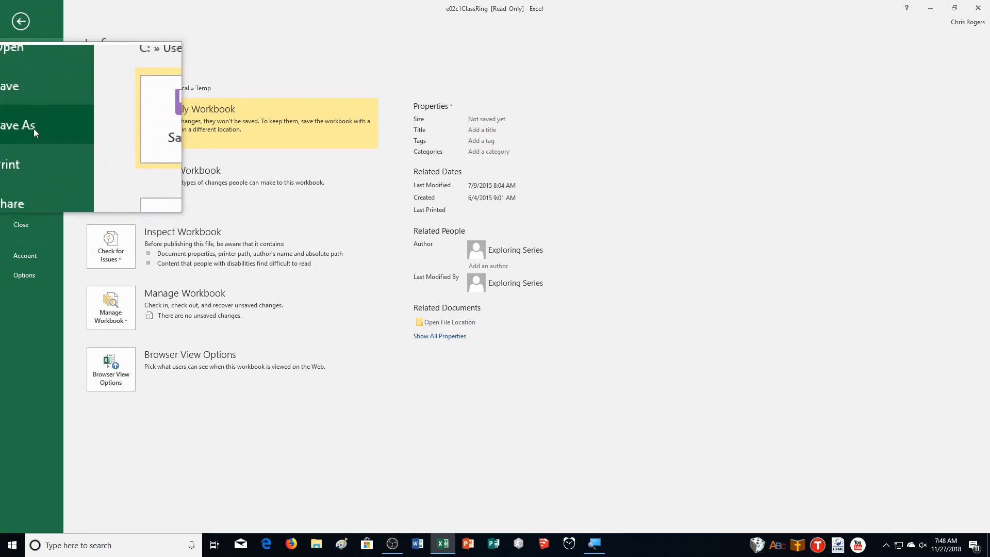
left_click(18, 124)
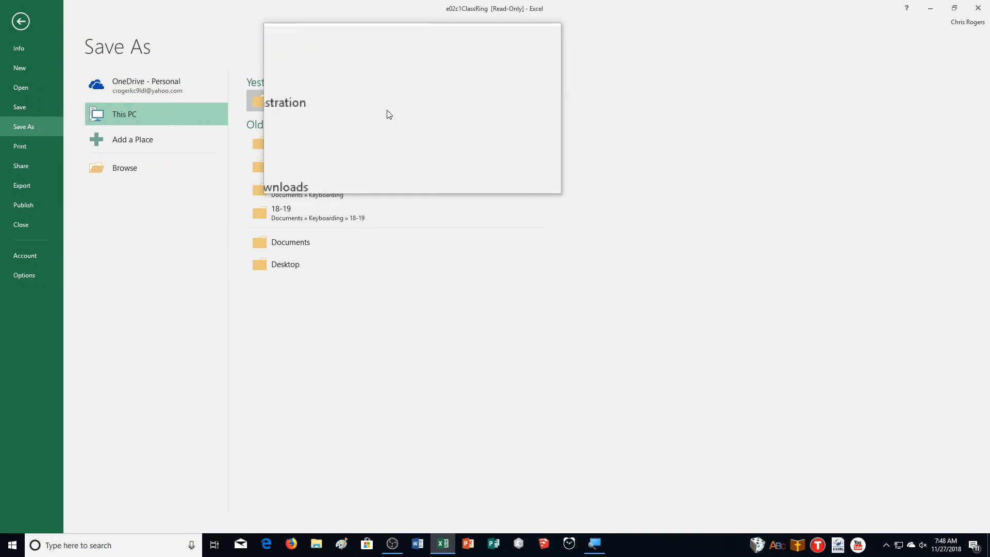
left_click(124, 167)
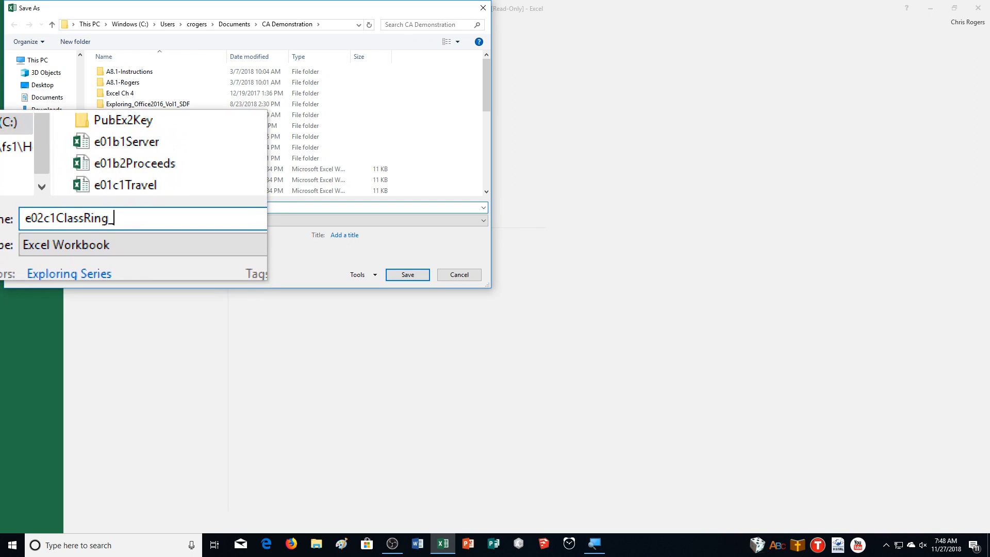
type("RogersMi")
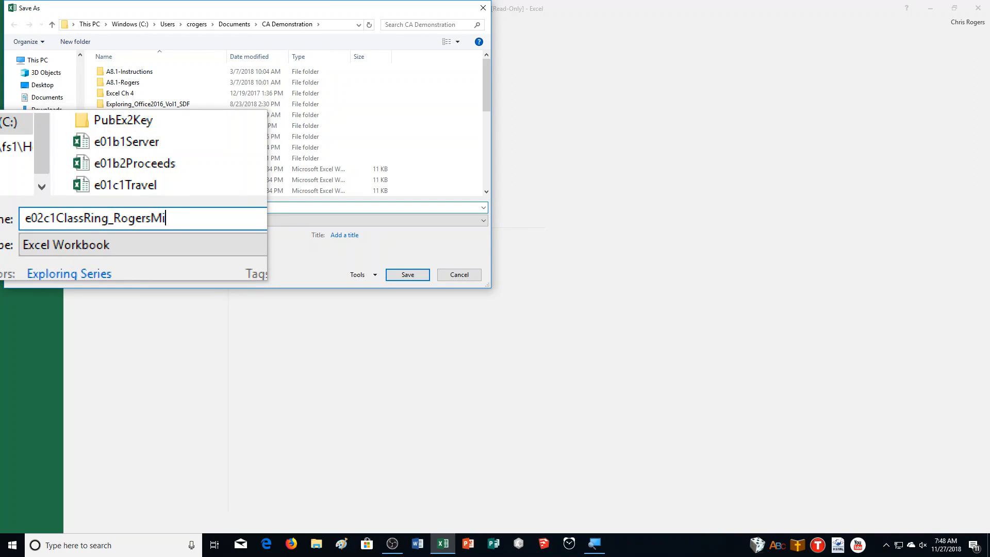
type("ster")
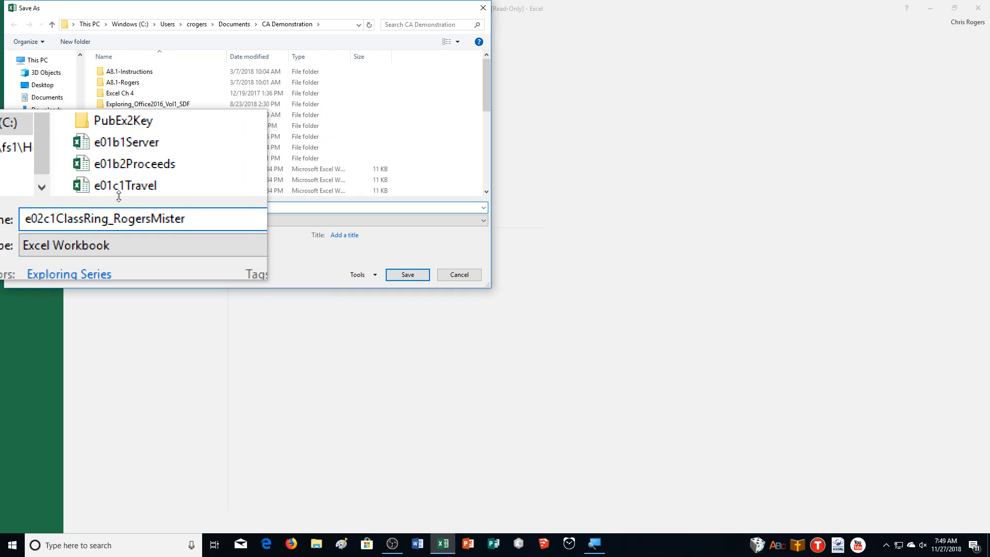
left_click(407, 274)
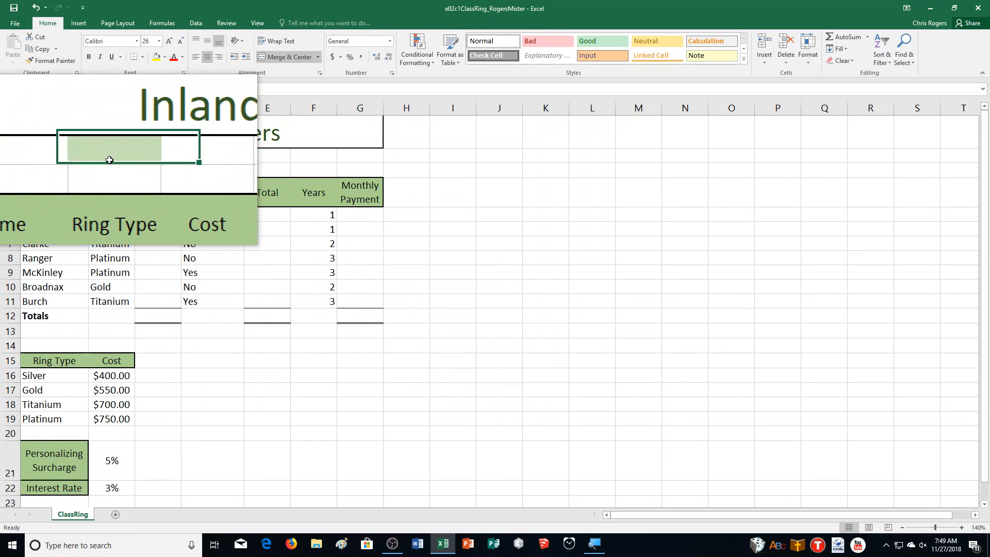
Step: Insert the TODAY function into cell B2 to show the current date
left_click(285, 57)
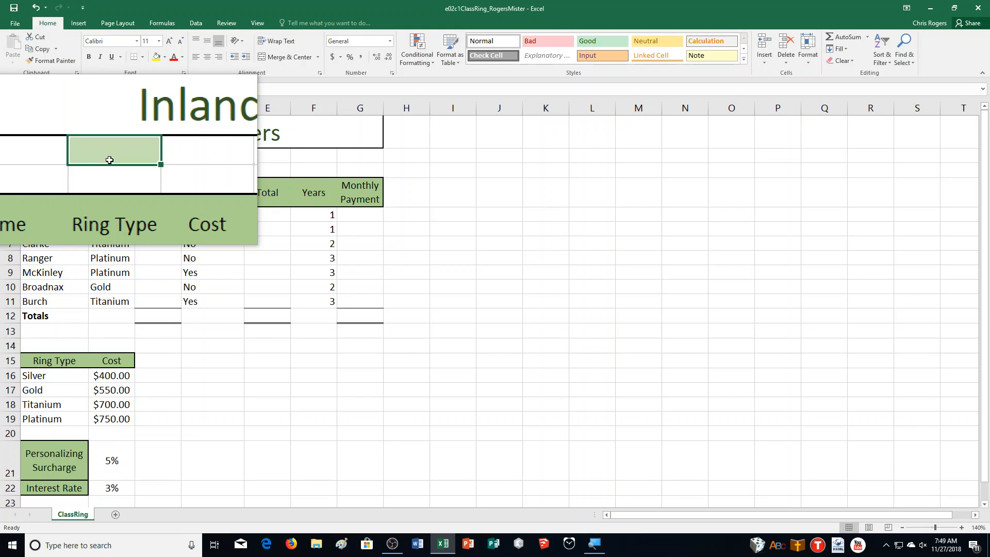
left_click(161, 23)
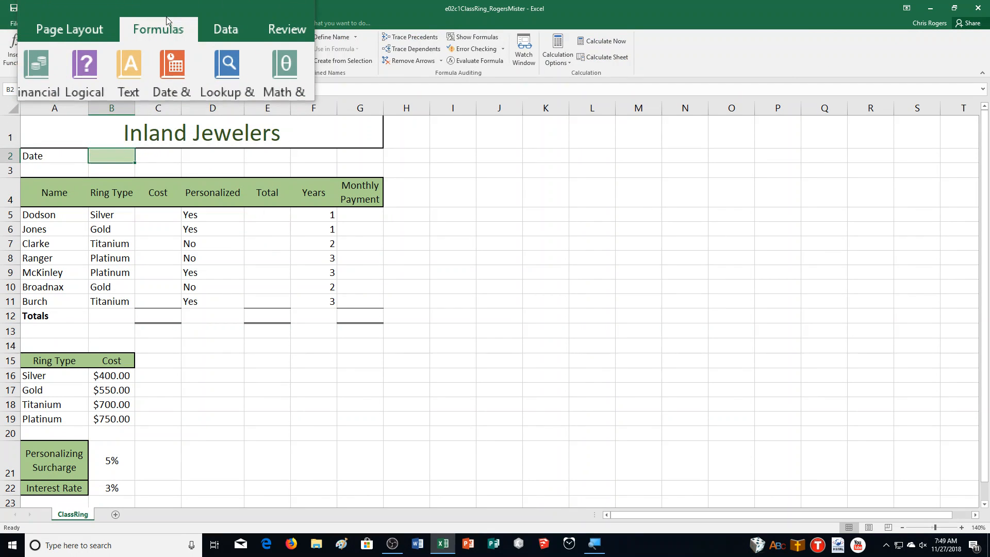
left_click(171, 70)
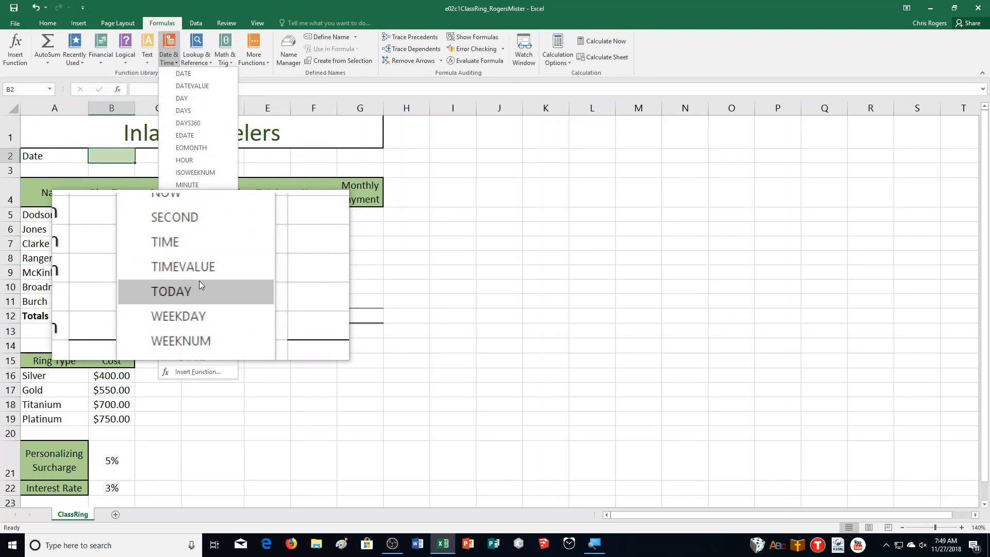
left_click(171, 291)
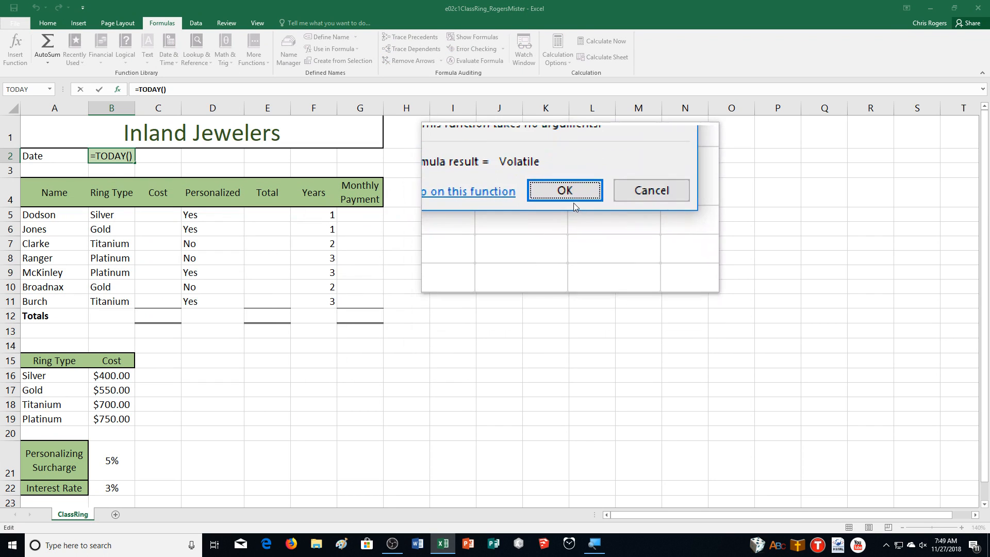
left_click(563, 191)
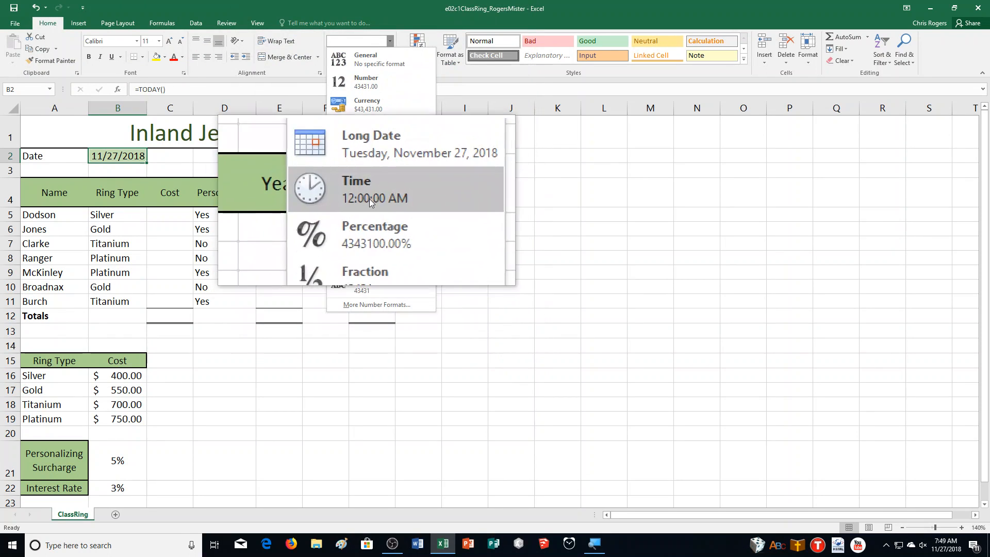
Step: Format B2 as Long Date and widen column B to fit it
left_click(371, 144)
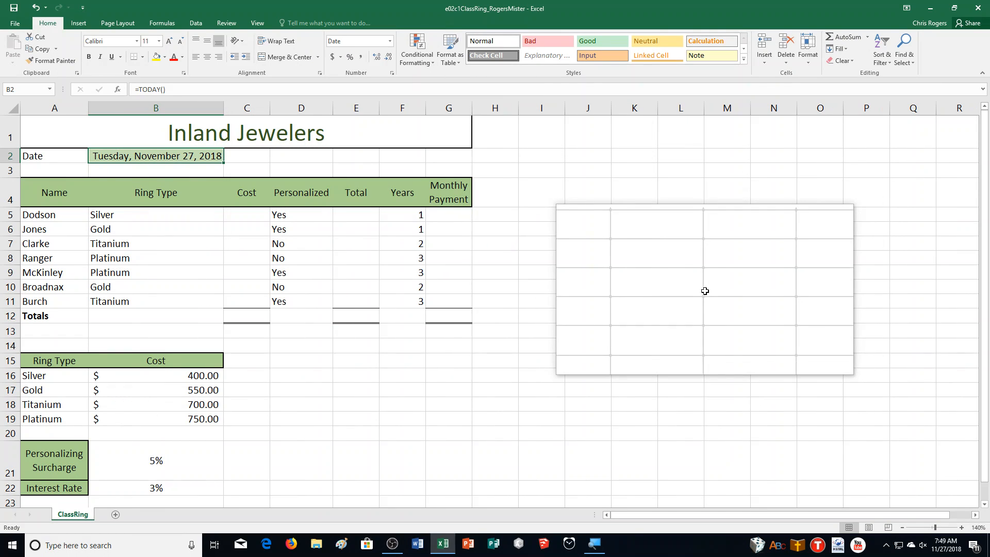
left_click_drag(706, 291, 693, 287)
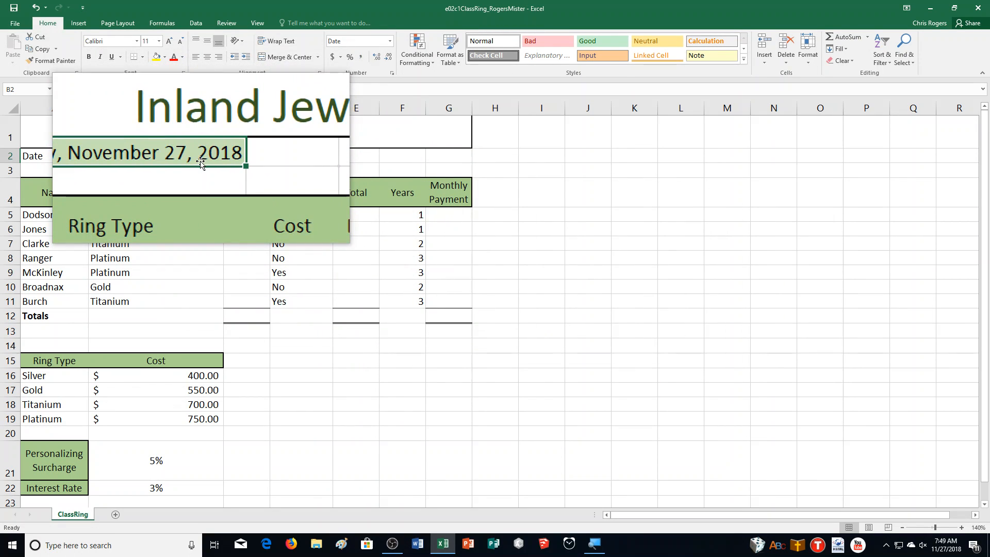
right_click(158, 155)
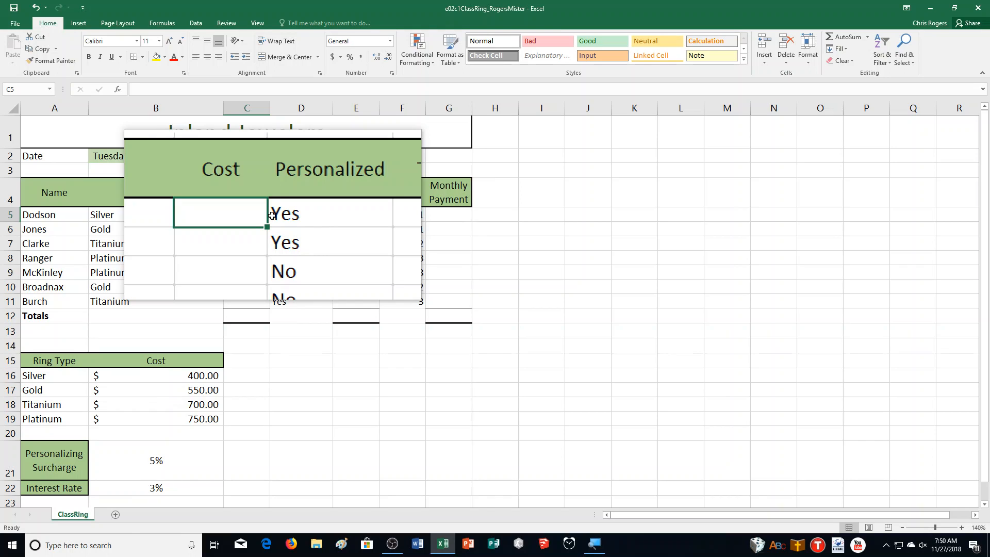
Step: Search Insert Function for 'vlookup' and choose VLOOKUP for cell C5
left_click(161, 23)
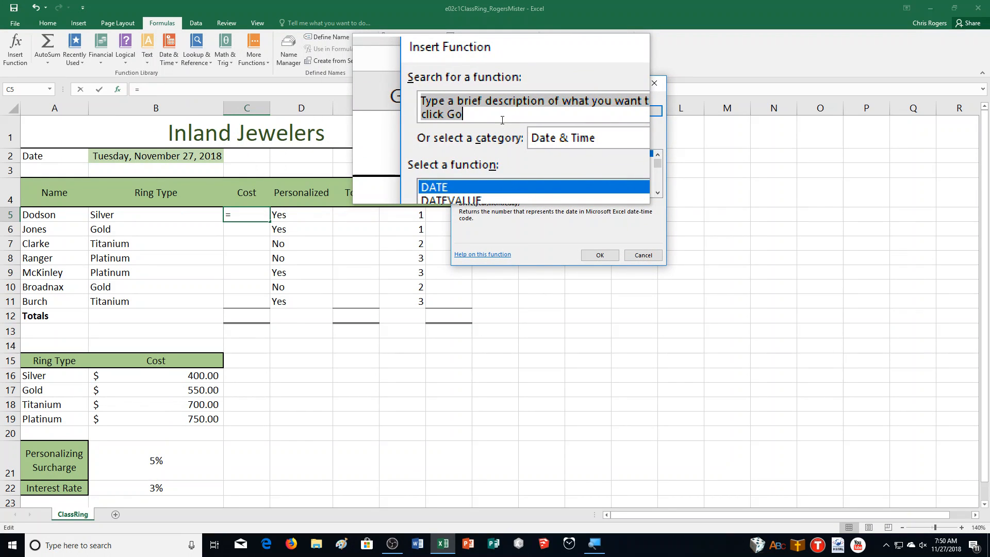
type("vlookup")
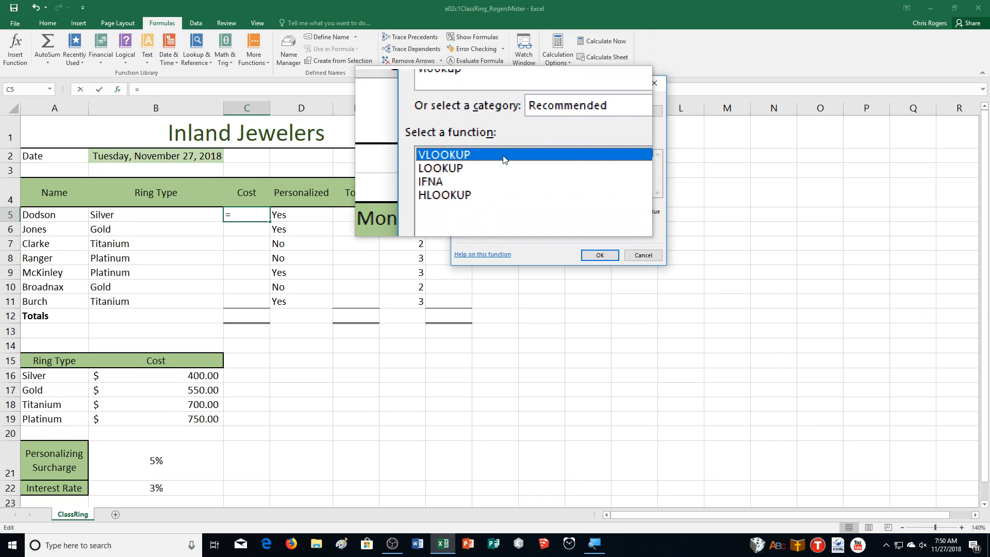
left_click(598, 255)
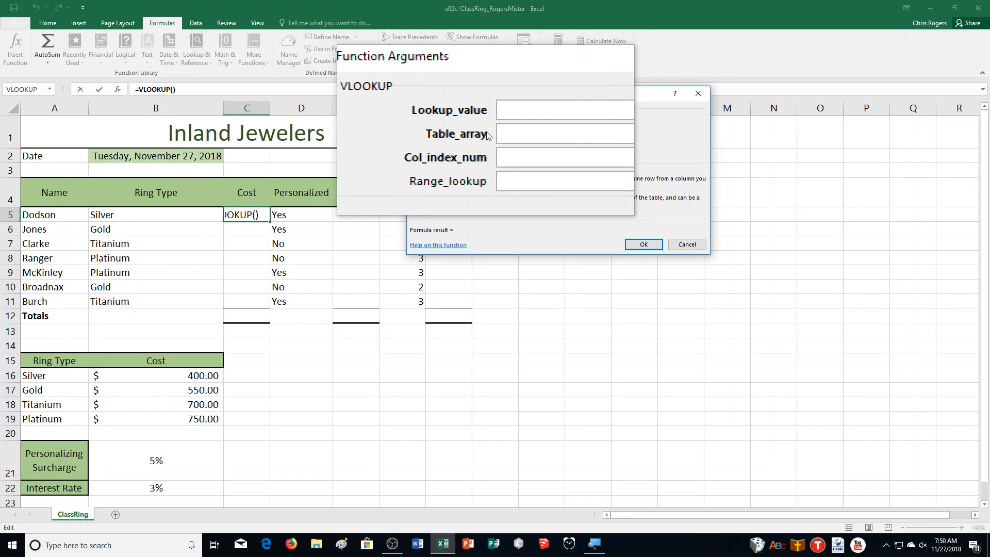
Step: Enter B5 as the lookup value and absolute $A$16:$B$19 as the table array
left_click(564, 110)
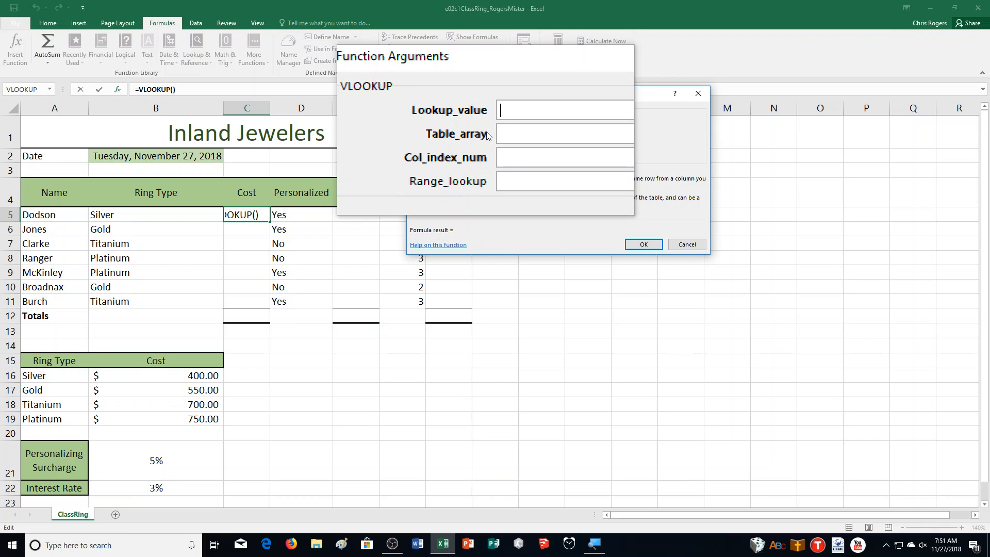
type("B")
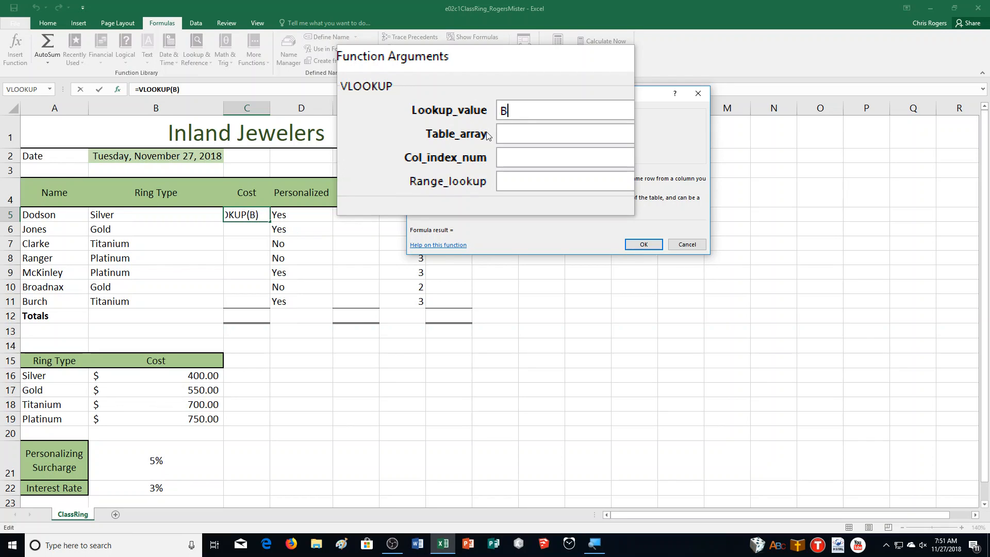
type("5")
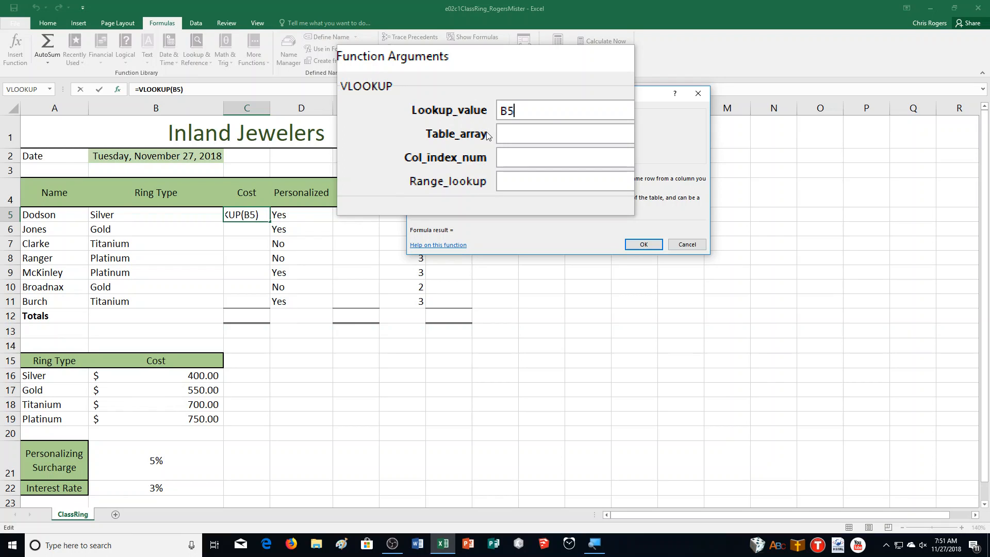
left_click(564, 133)
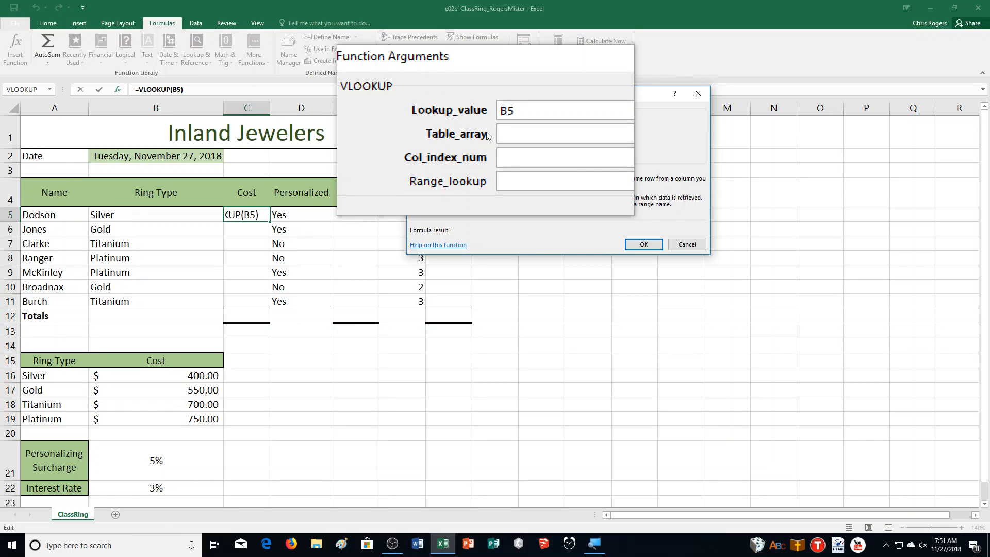
left_click(564, 133)
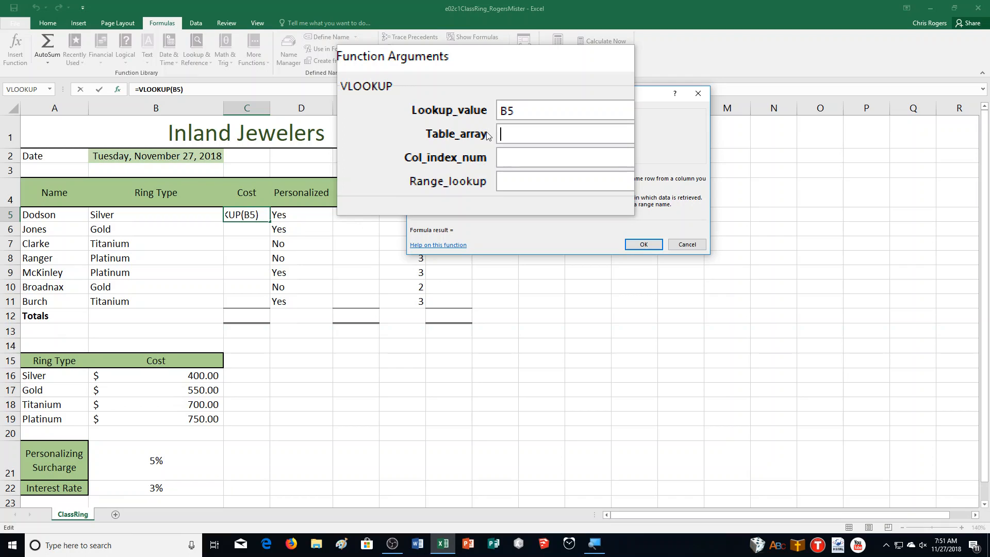
type("A16")
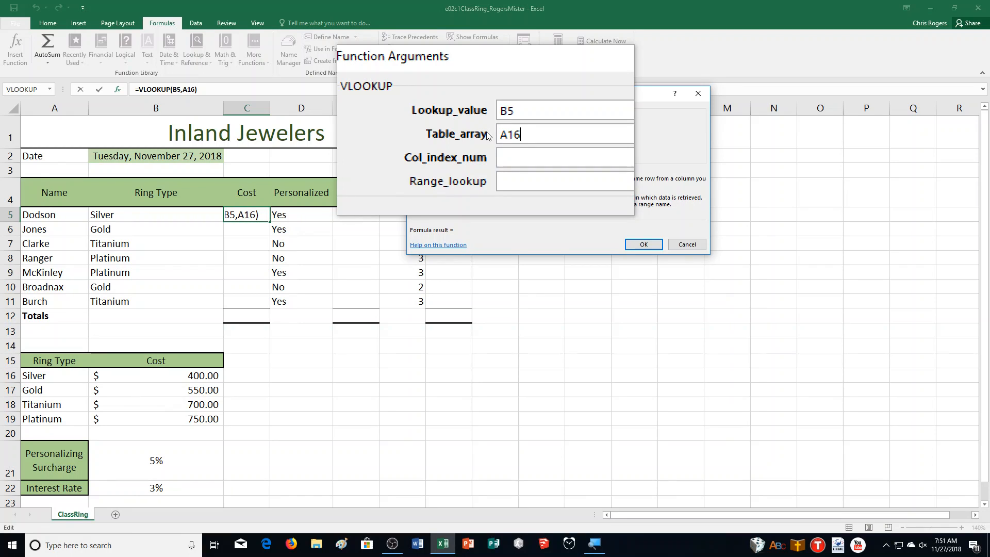
type(":")
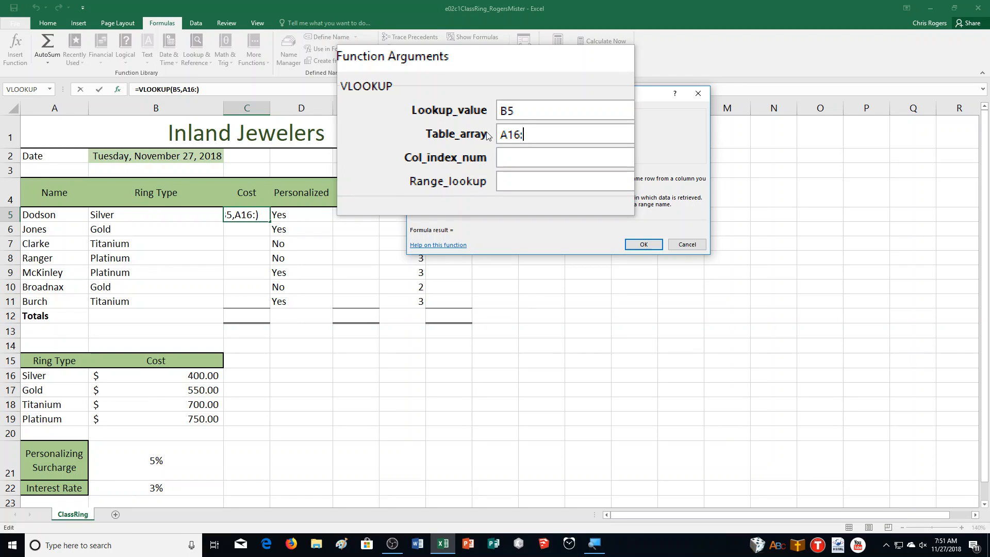
type("B19")
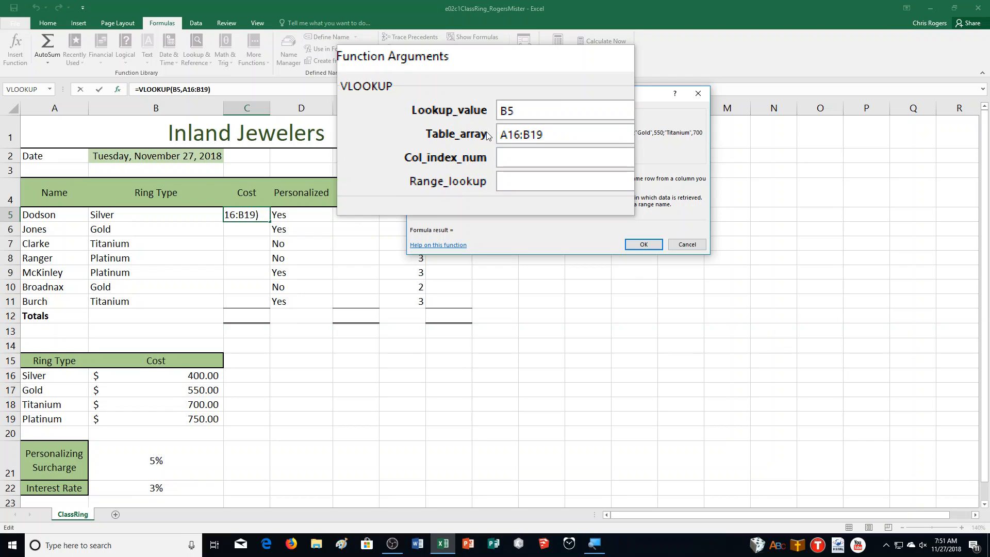
key("f4")
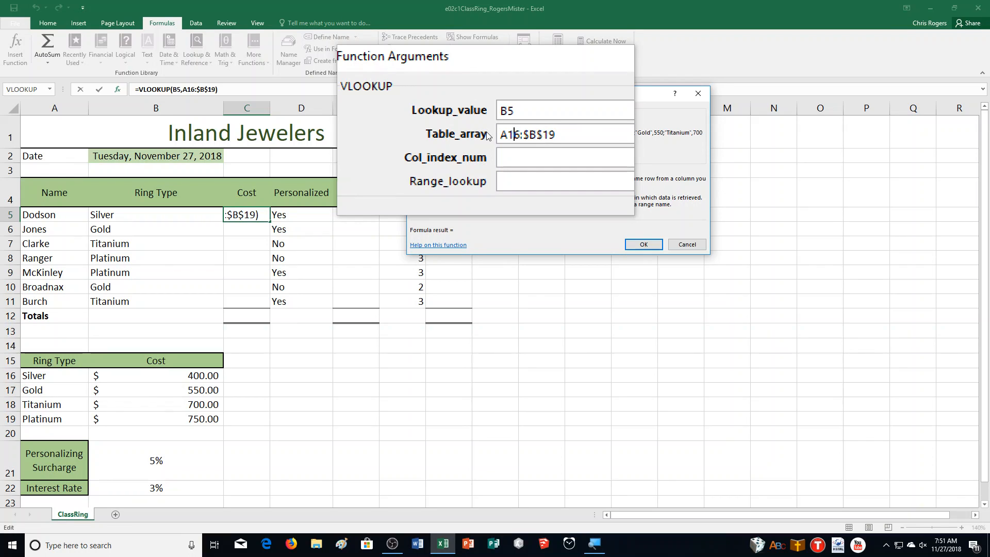
key("f4")
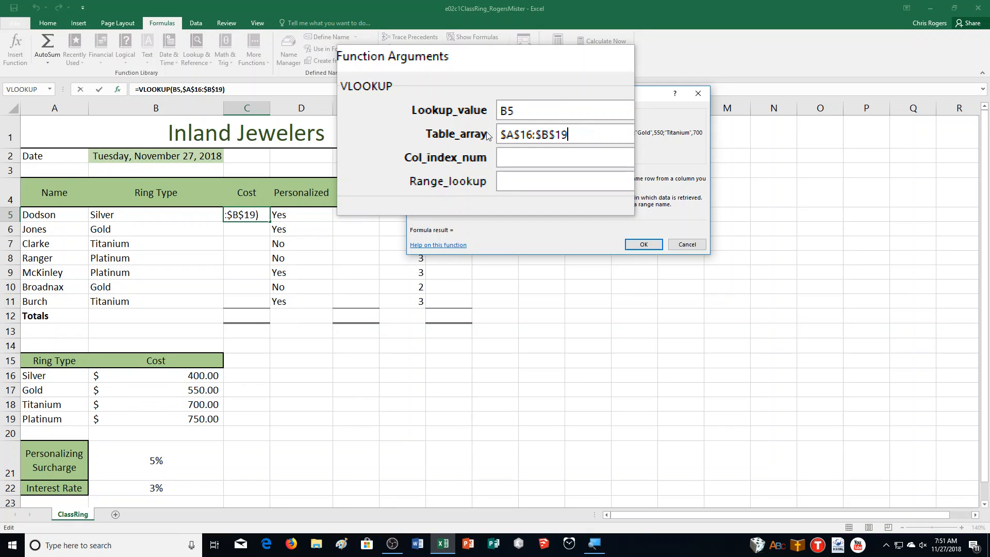
Step: Set column index 2 and range lookup FALSE for an exact match
left_click(564, 158)
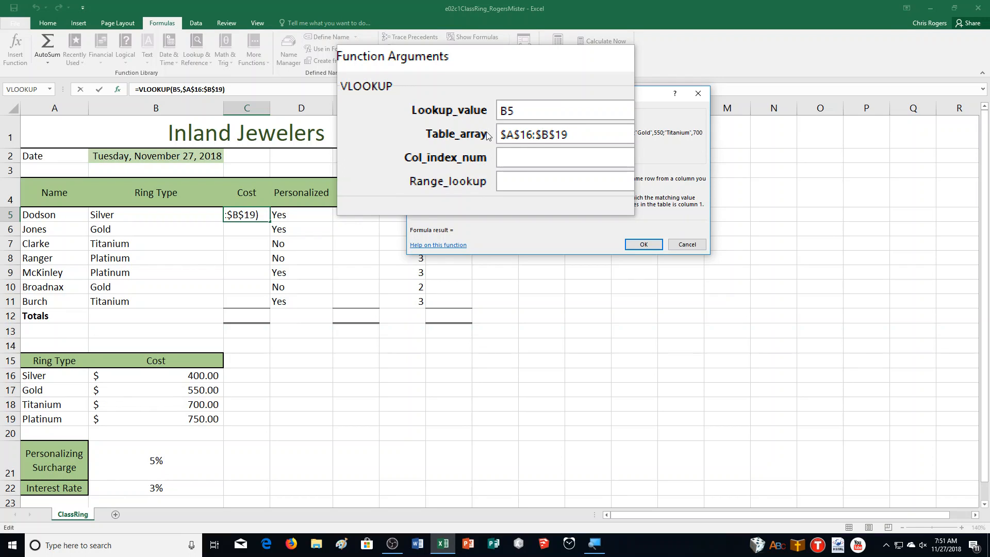
type("2")
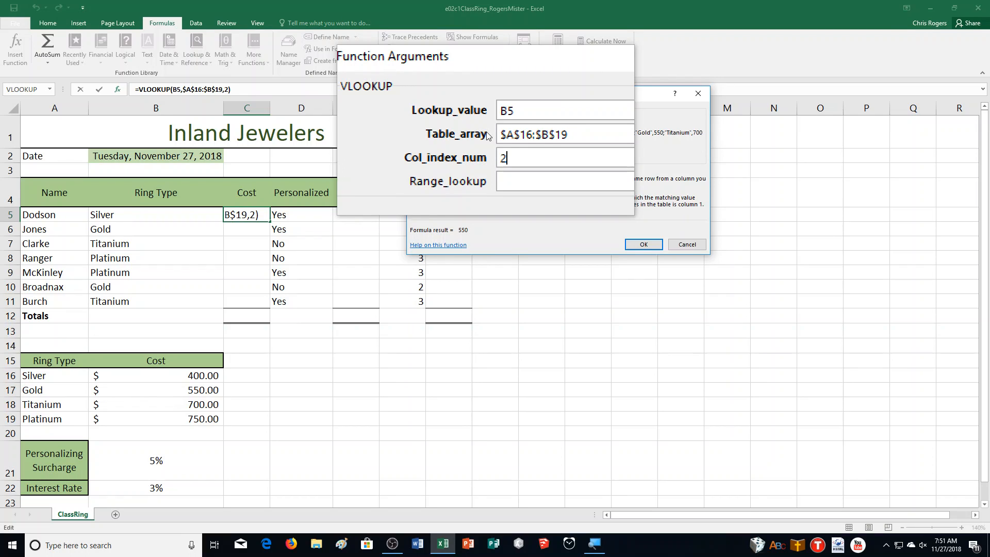
left_click(563, 181)
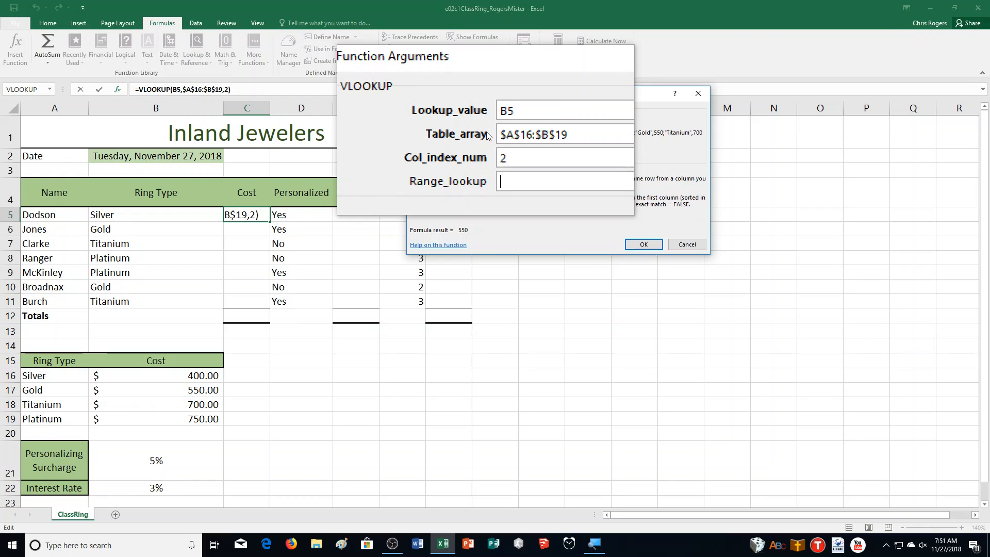
type("FALSE")
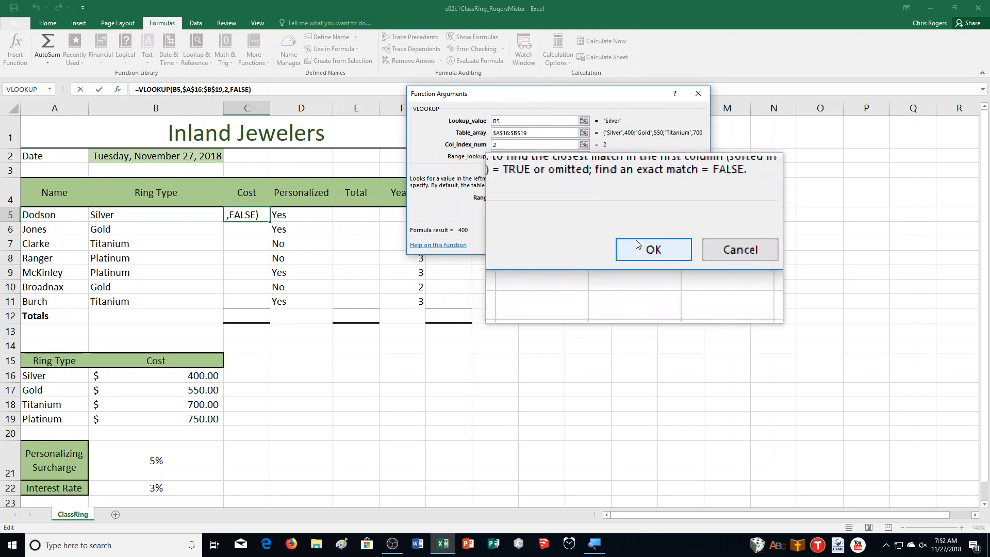
Step: Confirm Dodson's VLOOKUP cost formula
left_click(653, 249)
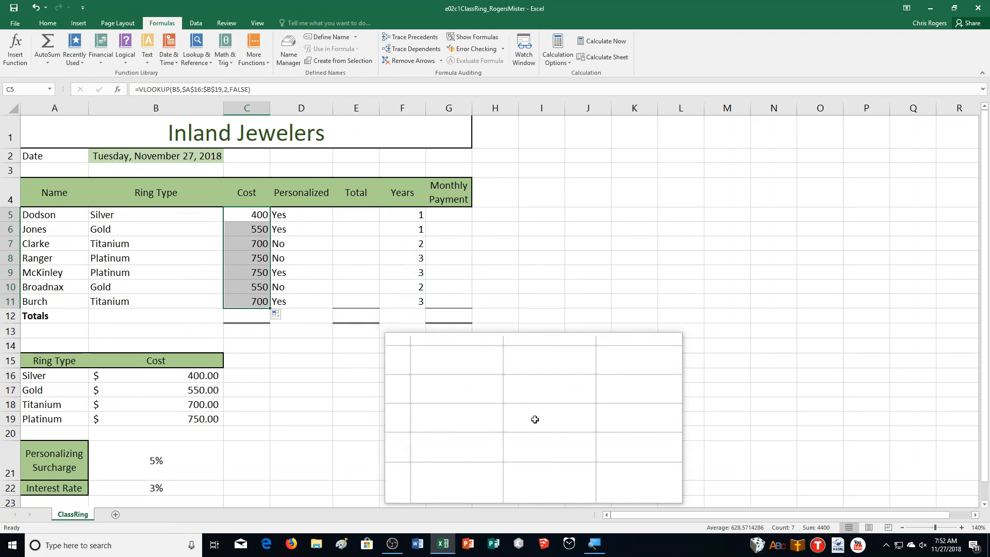
mouse_move(532, 422)
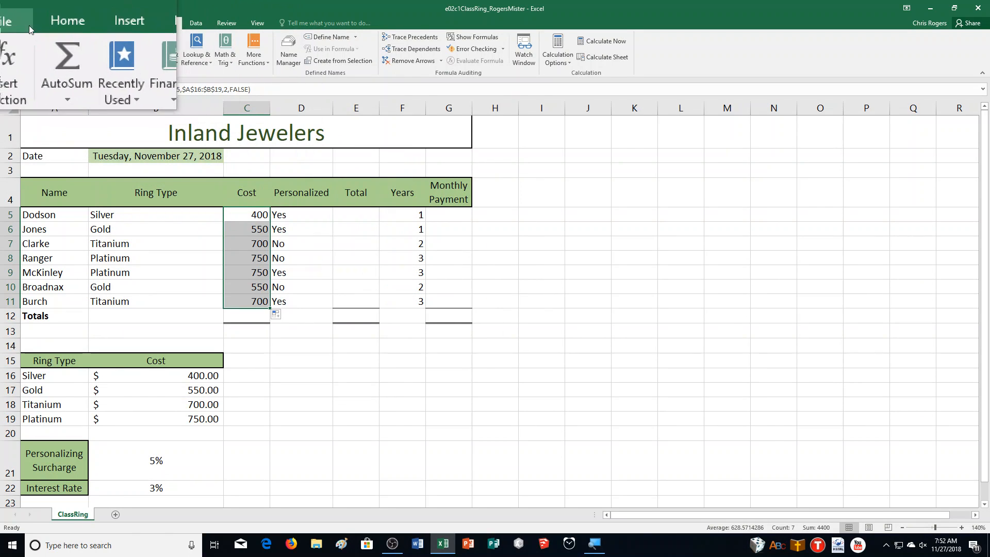
Step: Apply Accounting Number Format to the Cost cells C5:C11
left_click(47, 22)
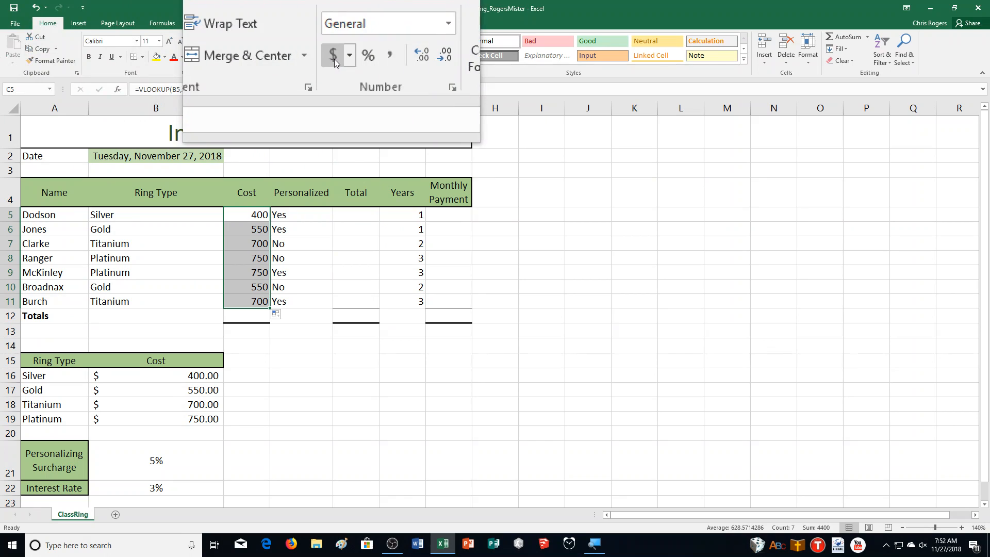
left_click(333, 55)
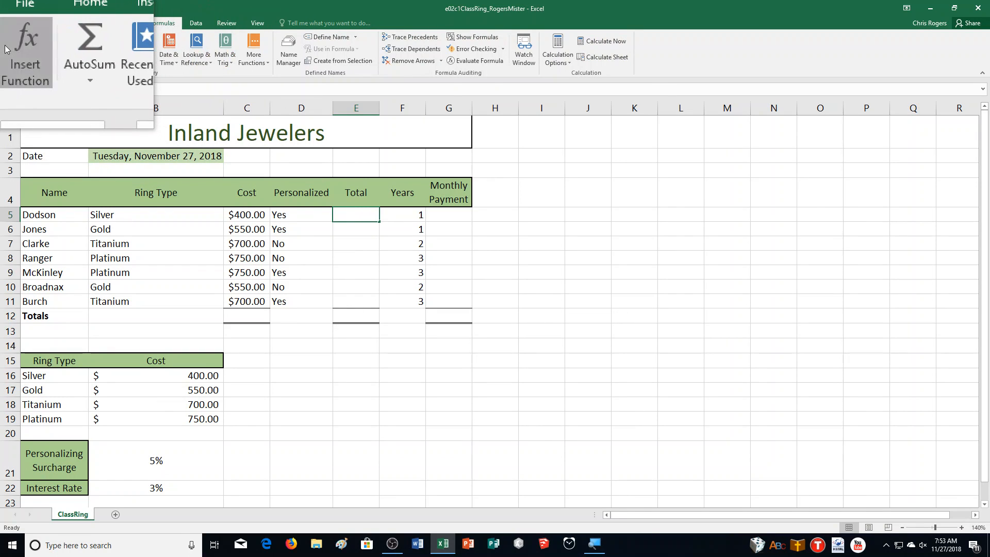
Step: Start an IF function for Dodson's Total with logical test D5="yes"
left_click(25, 52)
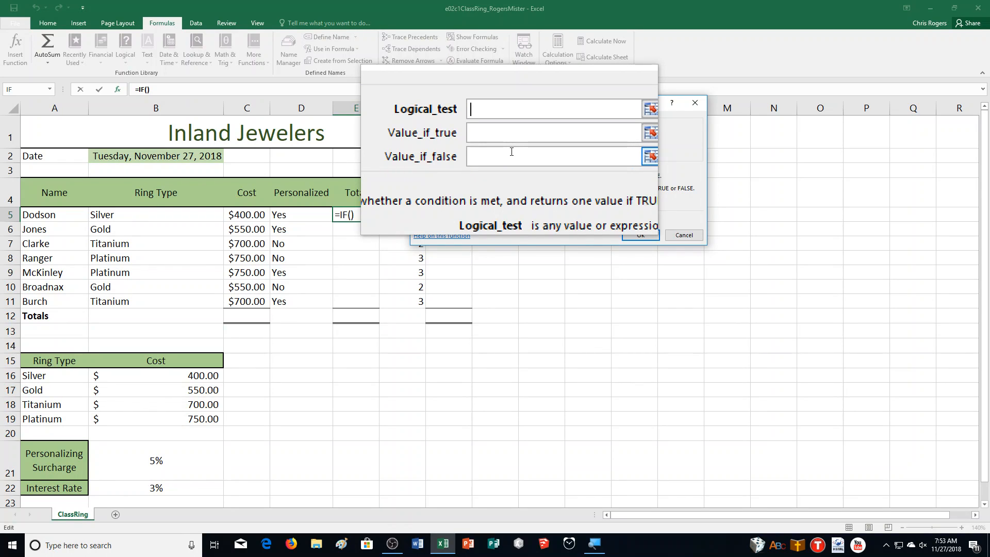
type("D5")
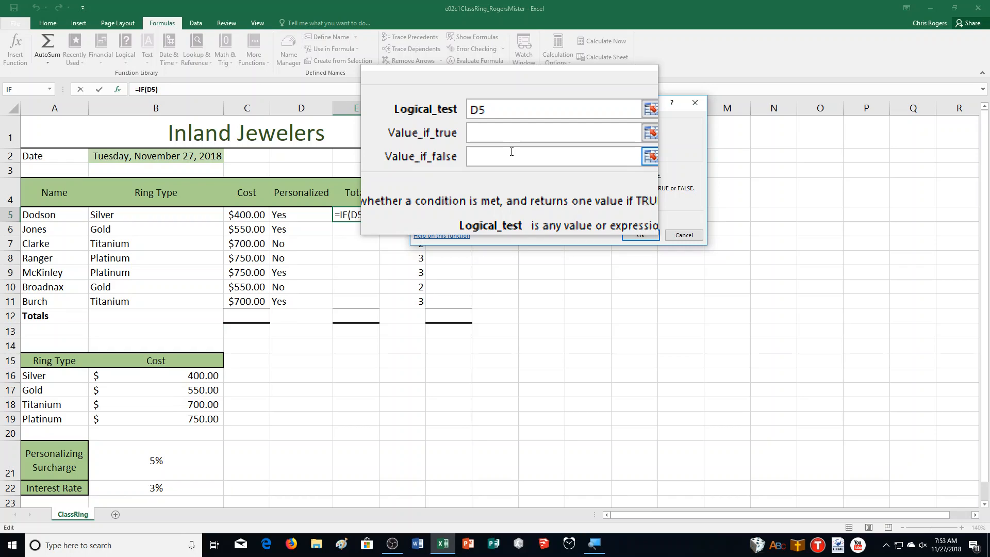
type("=\"ye")
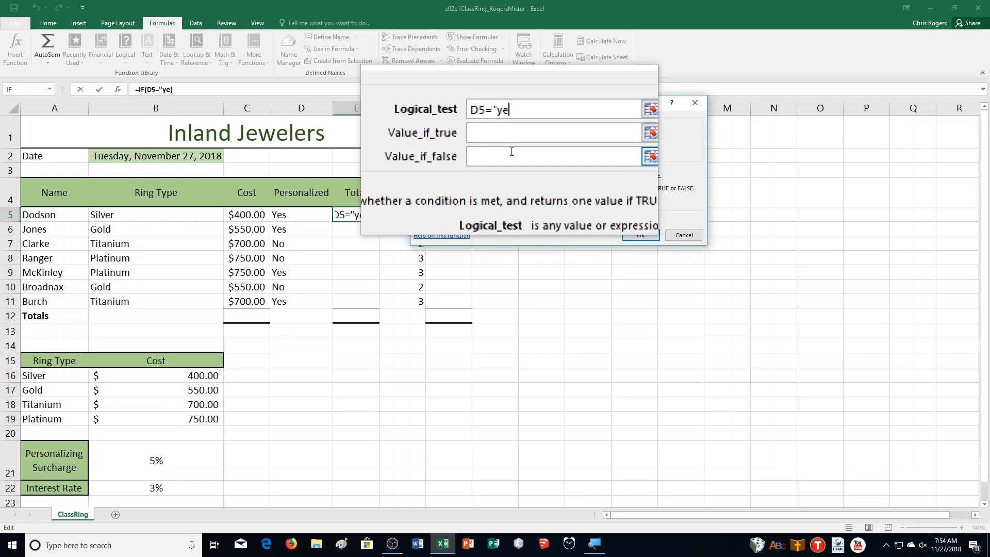
type("s\"")
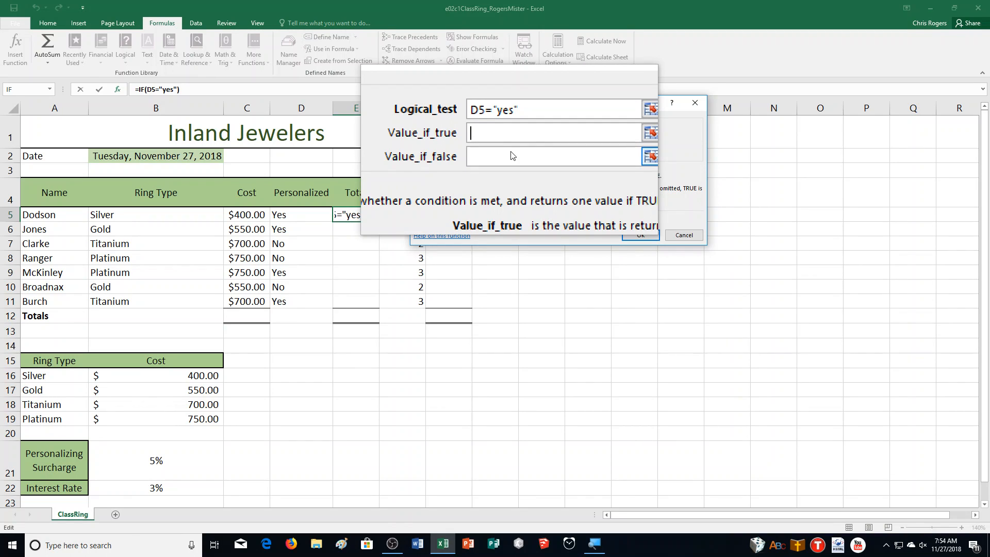
Step: Set value-if-true to C5+C5*$B$21 and value-if-false to C5
type("C5")
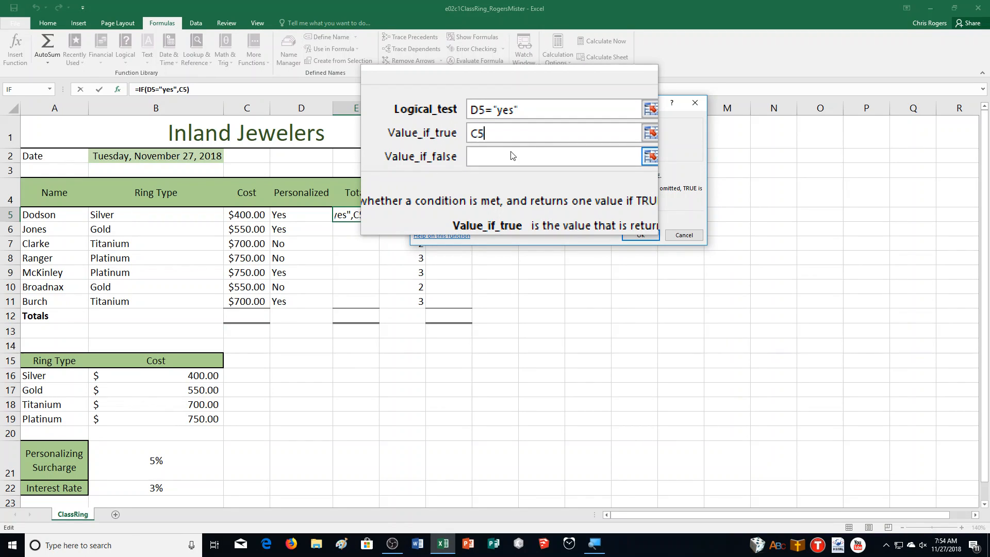
type("+")
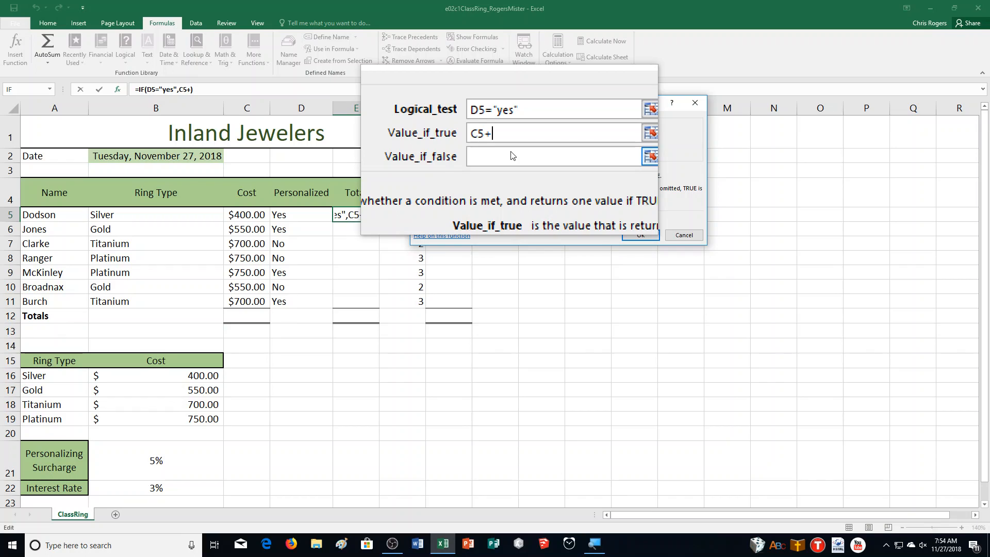
type("C5")
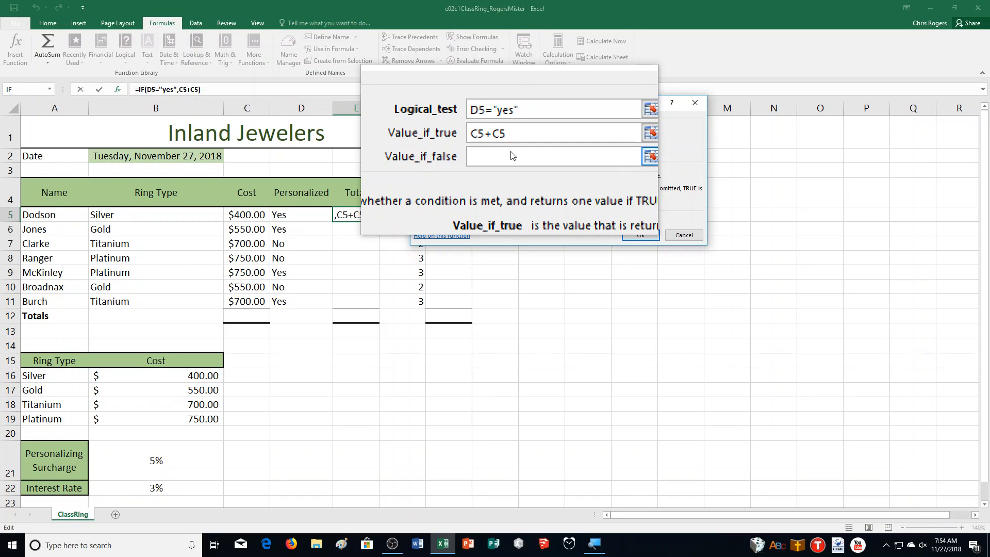
type("*")
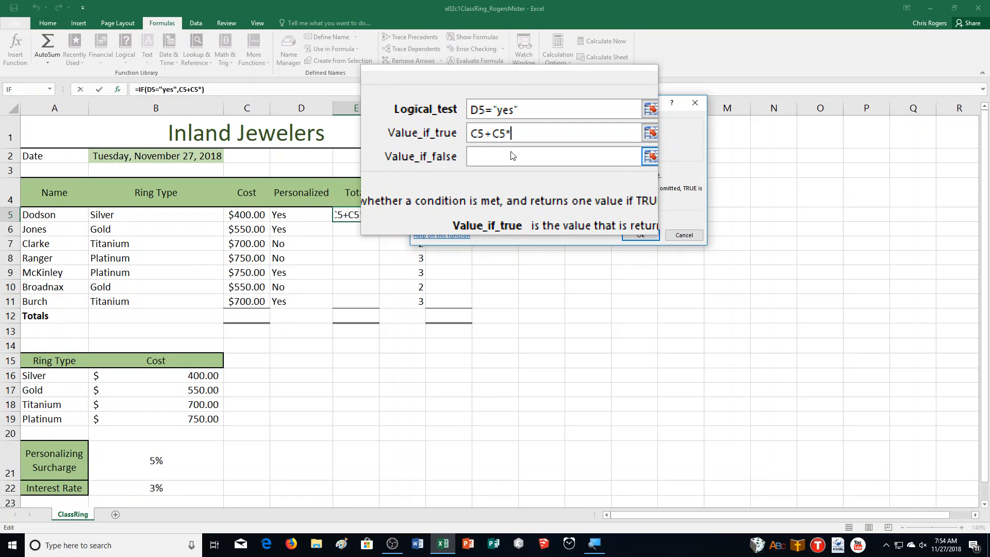
type("B21")
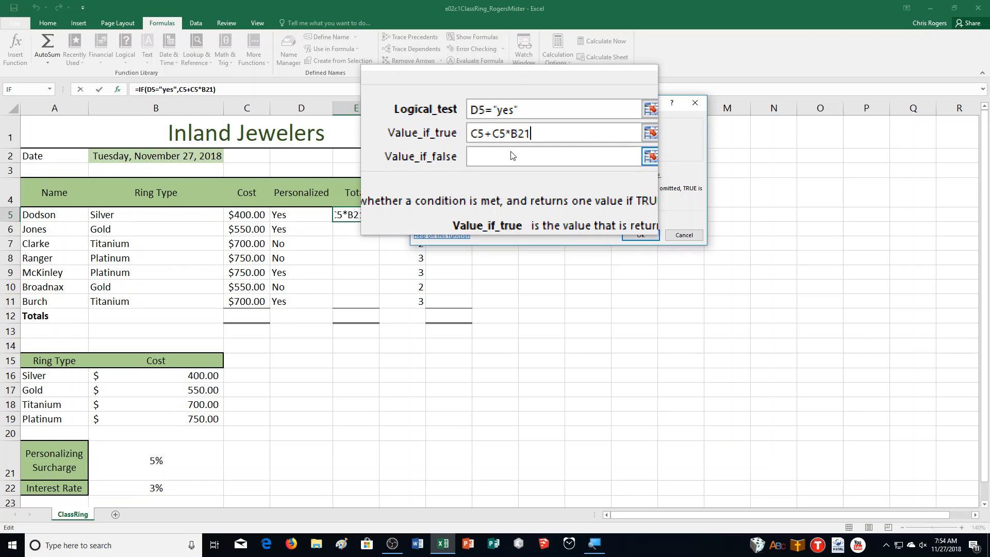
key("f4")
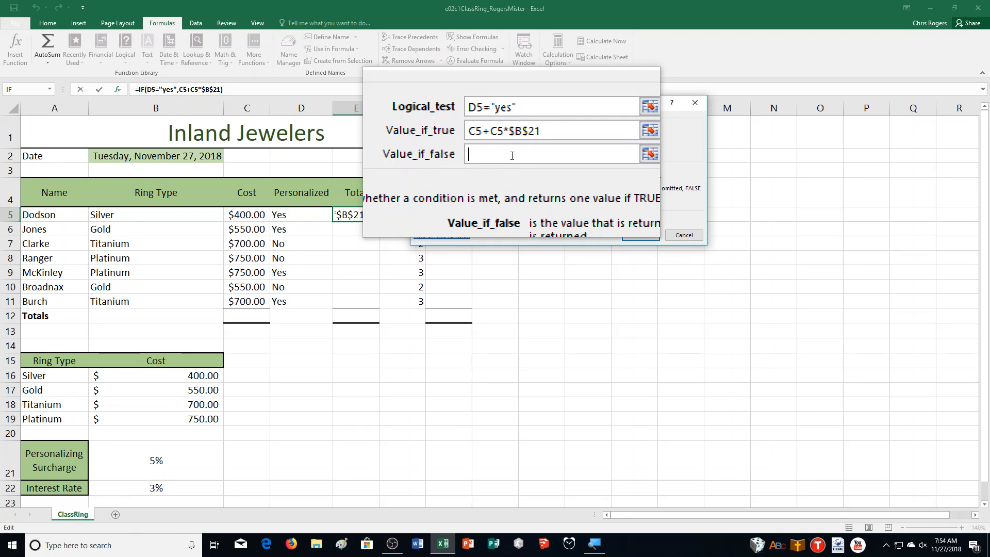
type("C5")
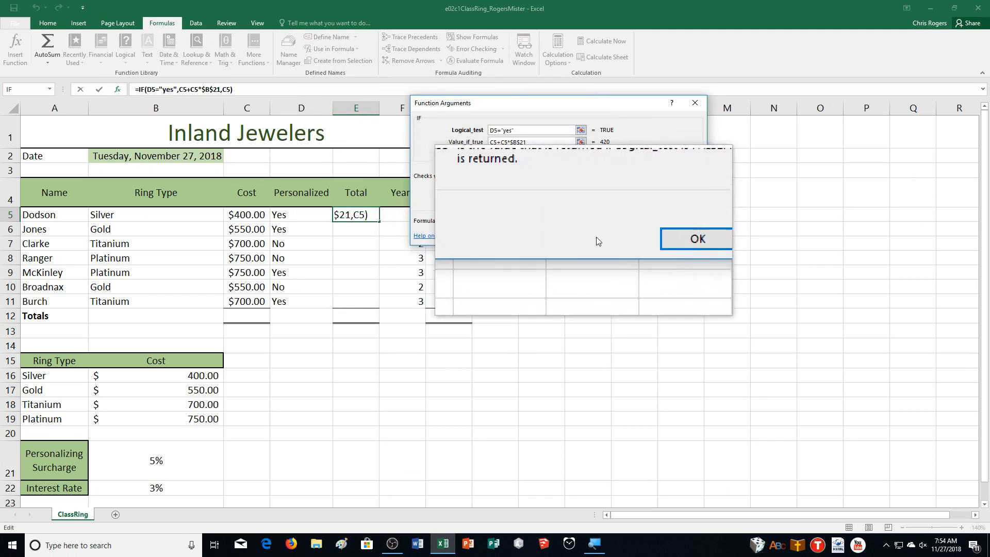
Step: Confirm Dodson's IF total formula
left_click(695, 238)
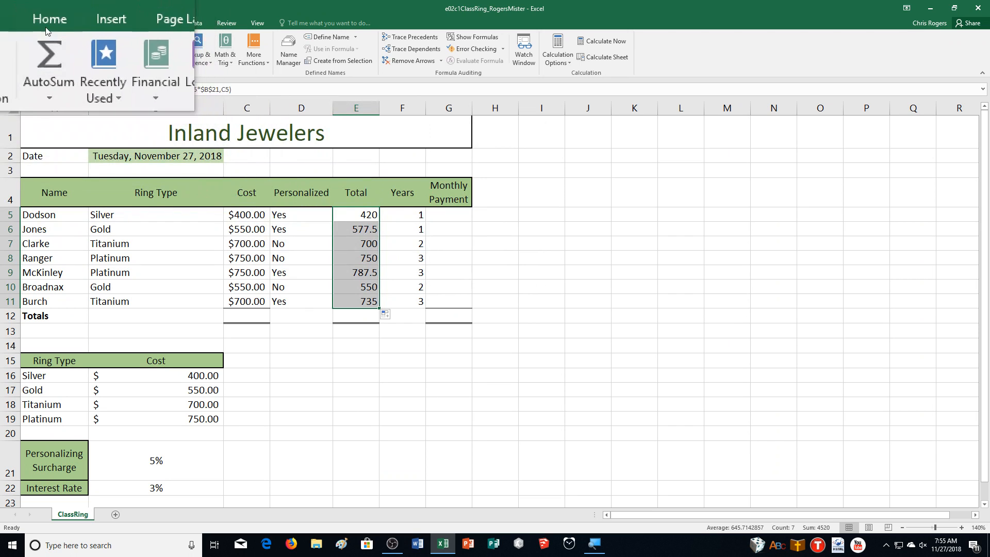
Step: Apply Accounting Number Format to the Total cells E5:E11
left_click(50, 19)
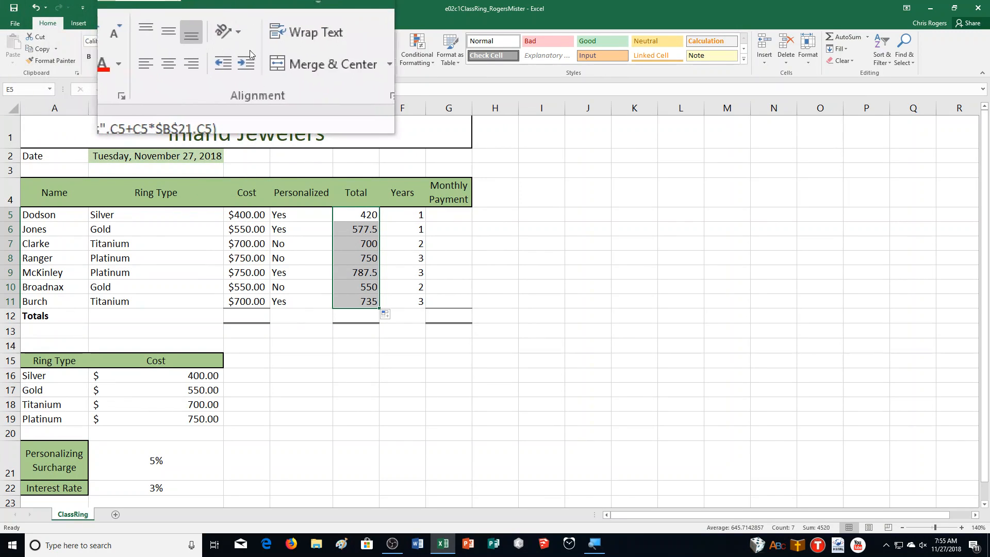
left_click(334, 56)
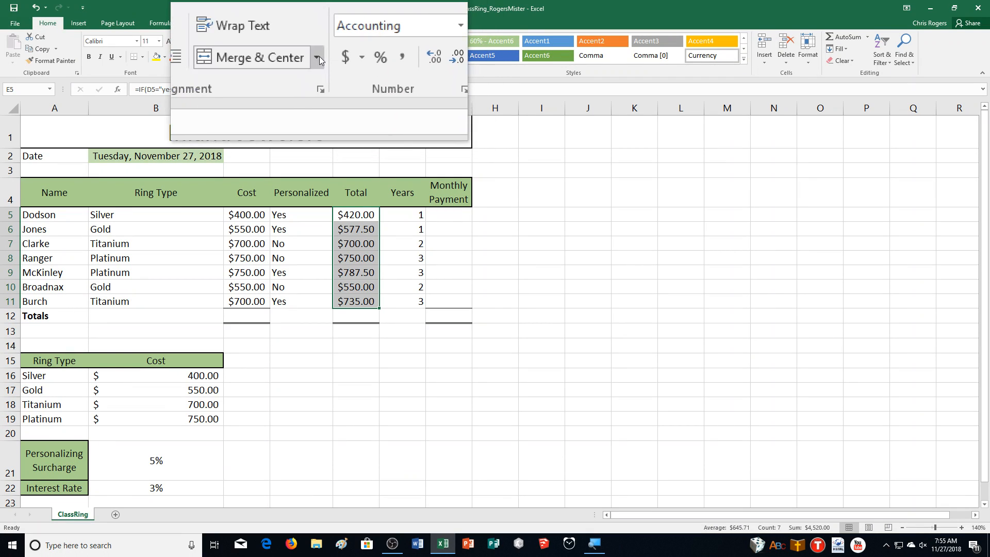
mouse_move(259, 58)
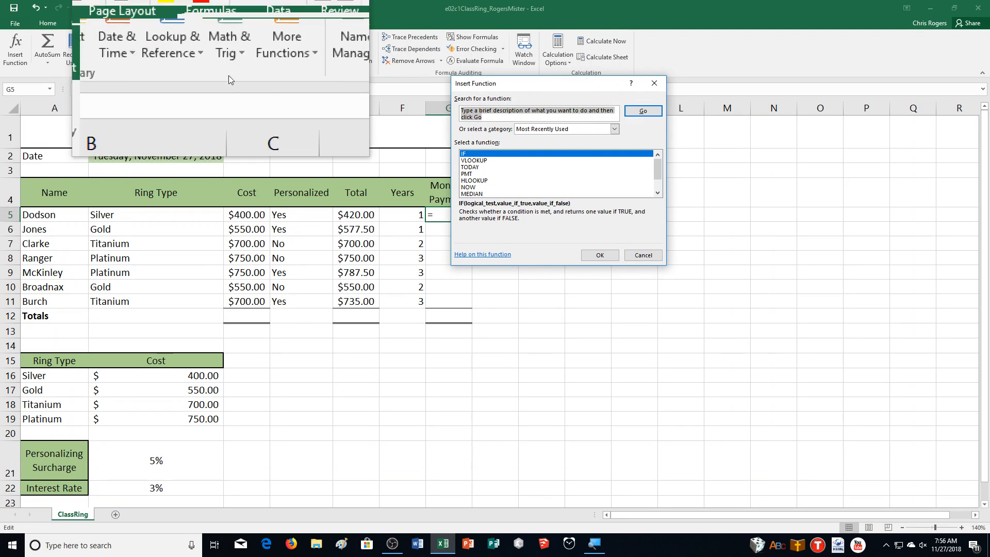
Step: Insert the PMT function in G5 with Rate $B$22/12
left_click(456, 177)
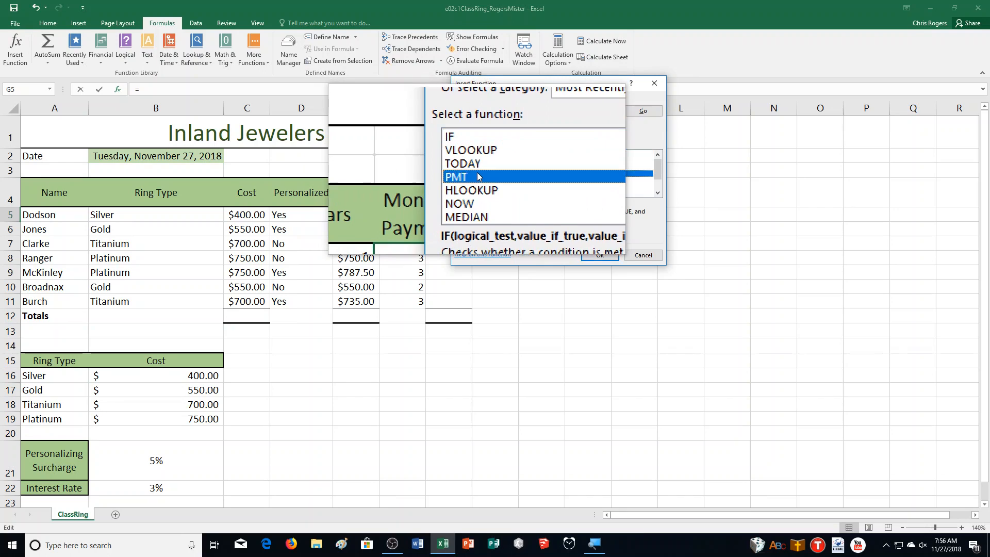
left_click(599, 255)
type("B22")
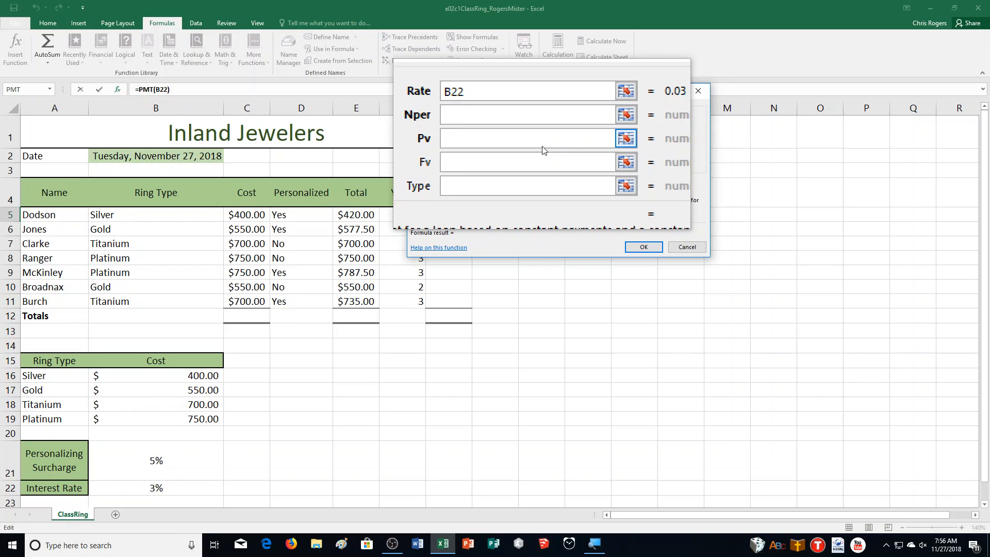
type("$B$22/")
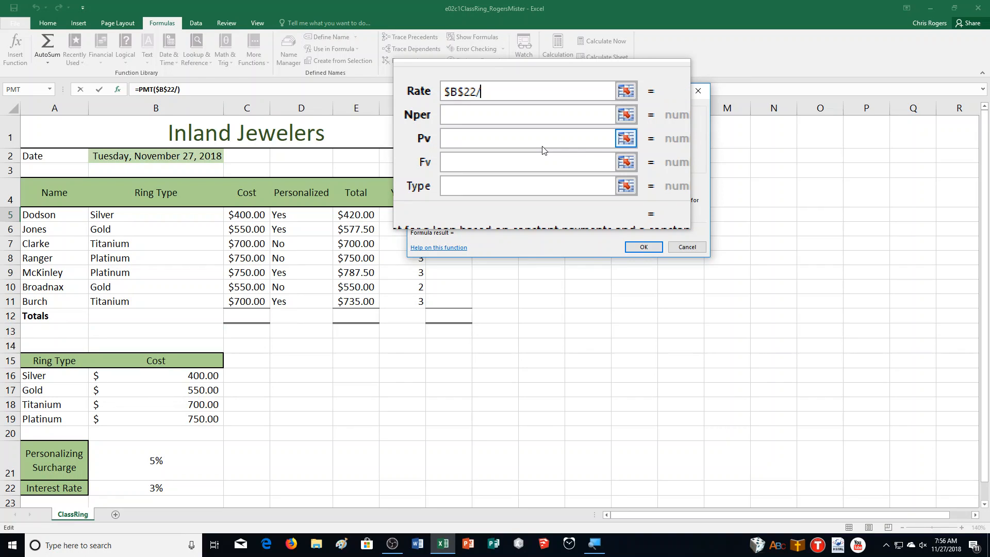
type("12")
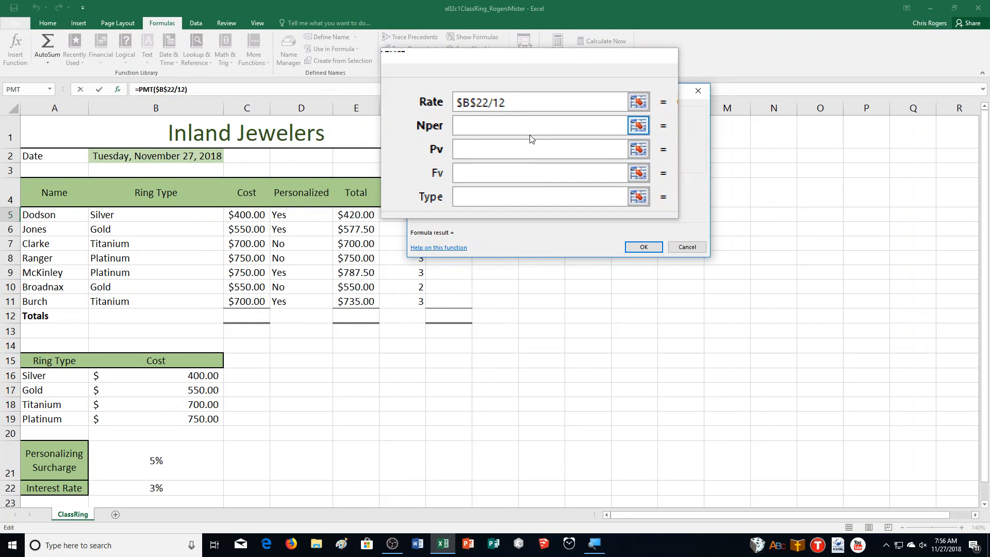
Step: Complete the PMT arguments with Nper F5*12 and Pv -E5, and confirm
type("F5")
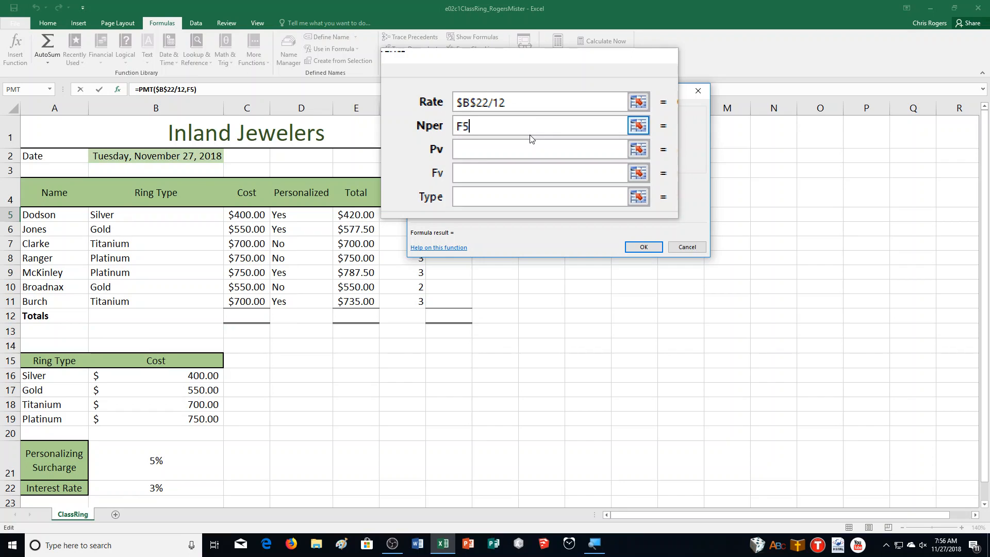
type("*1")
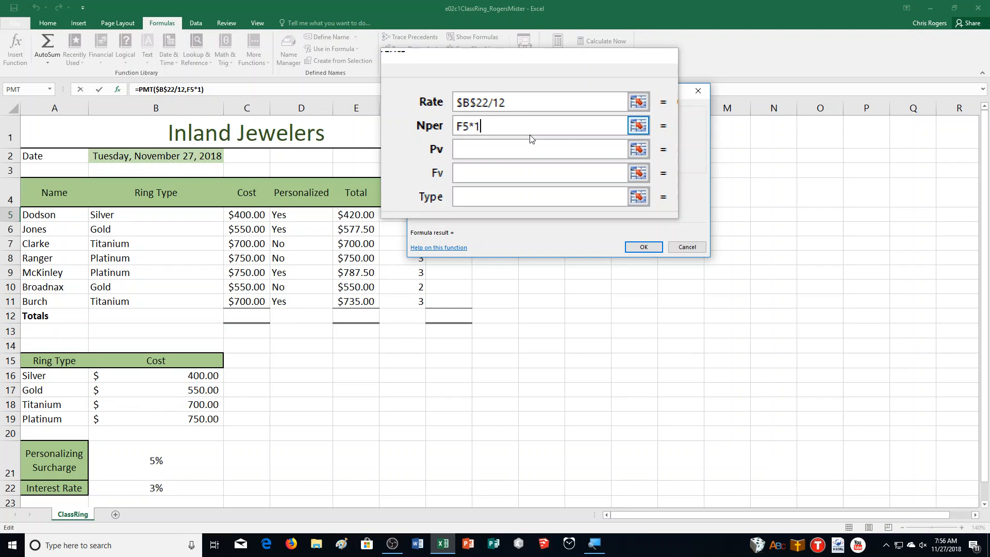
type("2")
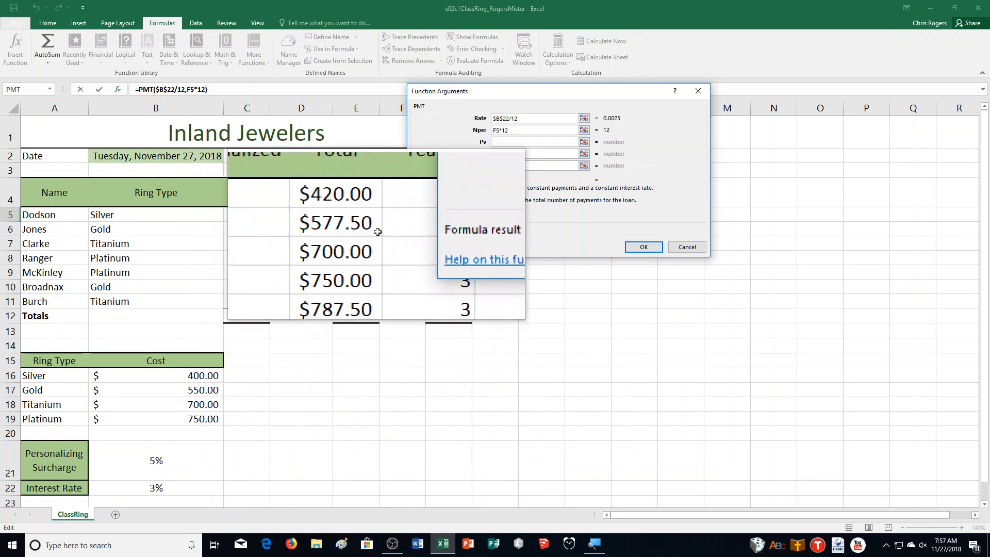
left_click_drag(556, 91, 537, 92)
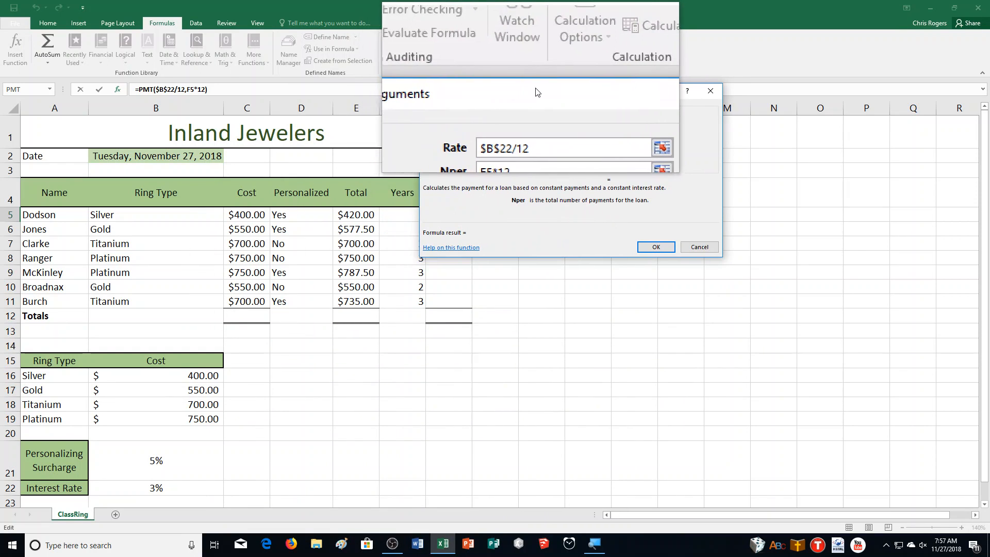
left_click_drag(536, 92, 567, 100)
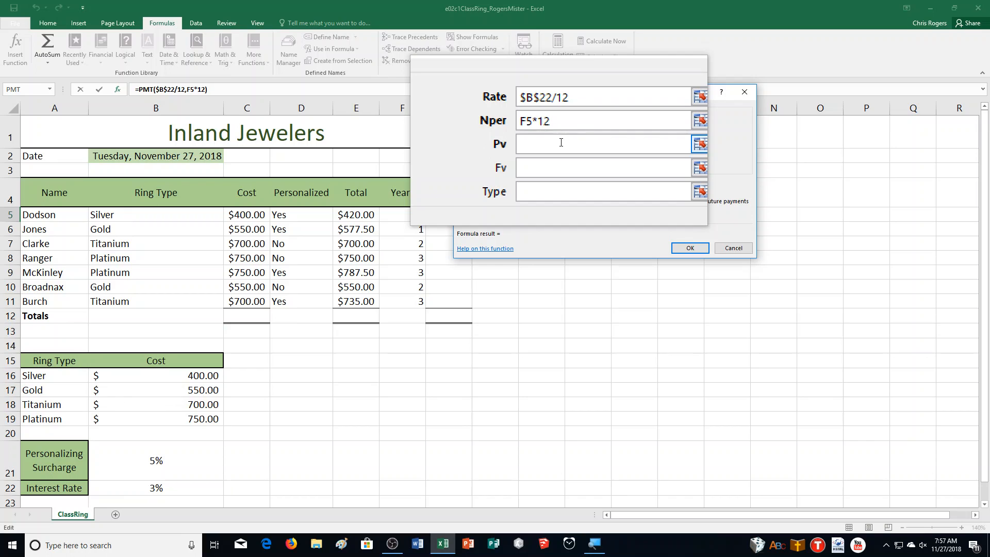
type("-")
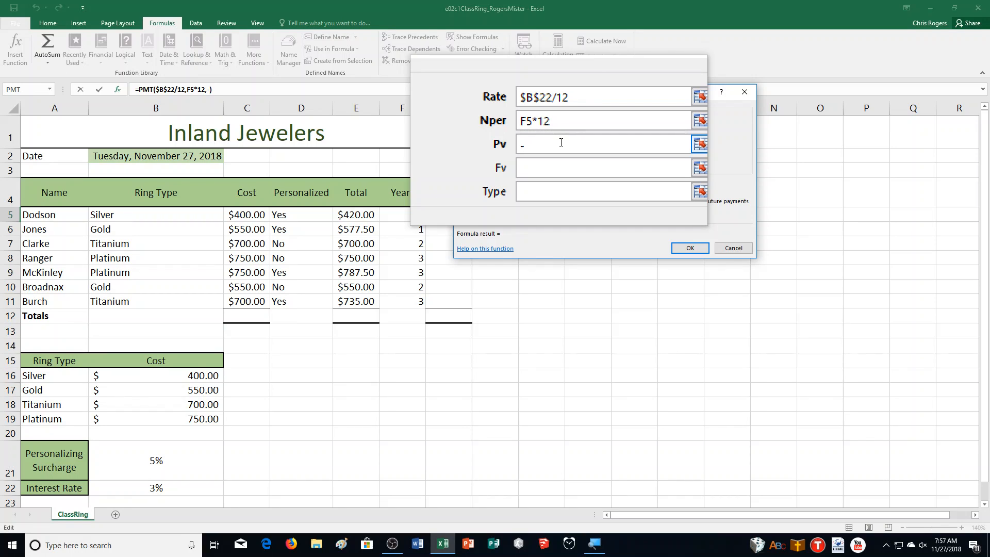
type("E5")
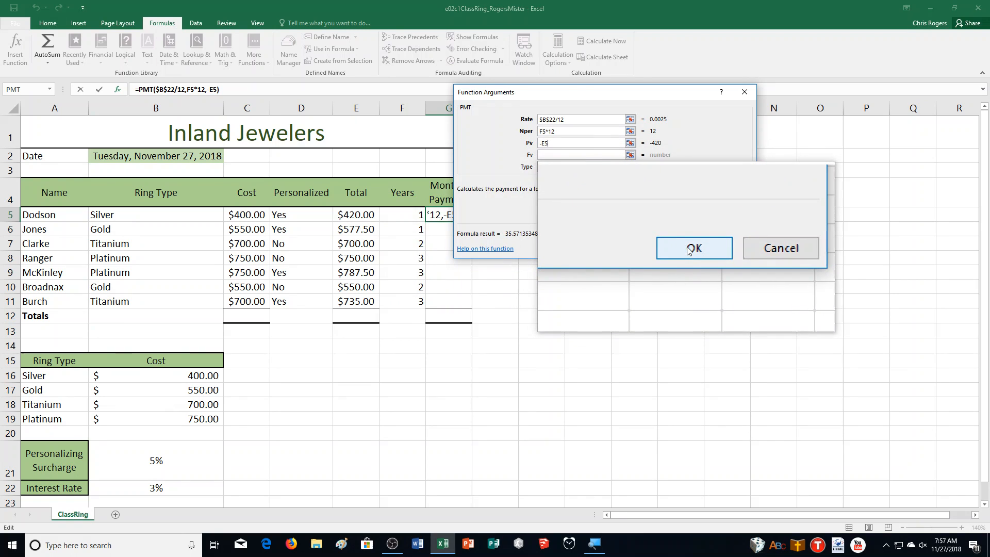
left_click(693, 247)
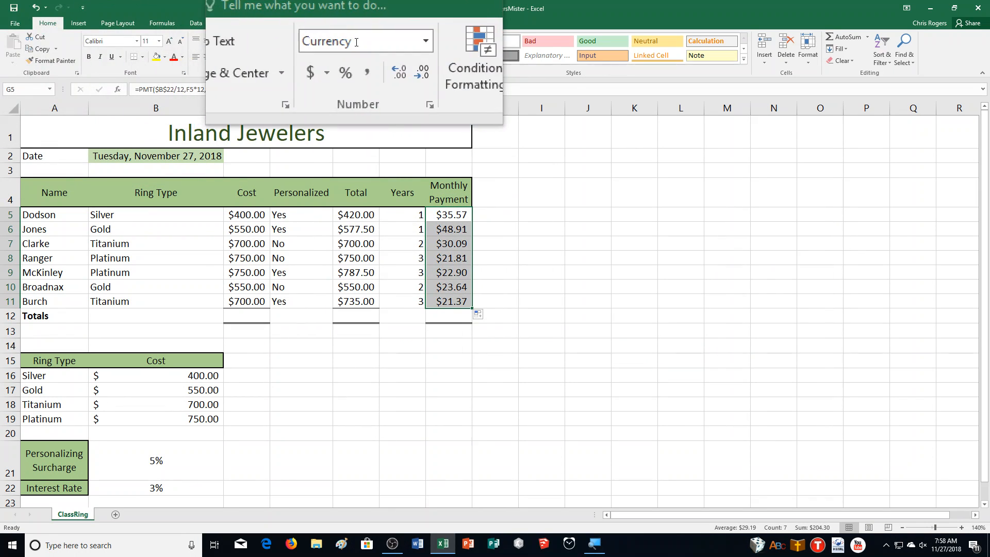
Step: Apply Accounting number format to the monthly payments in G5:G11
left_click(333, 59)
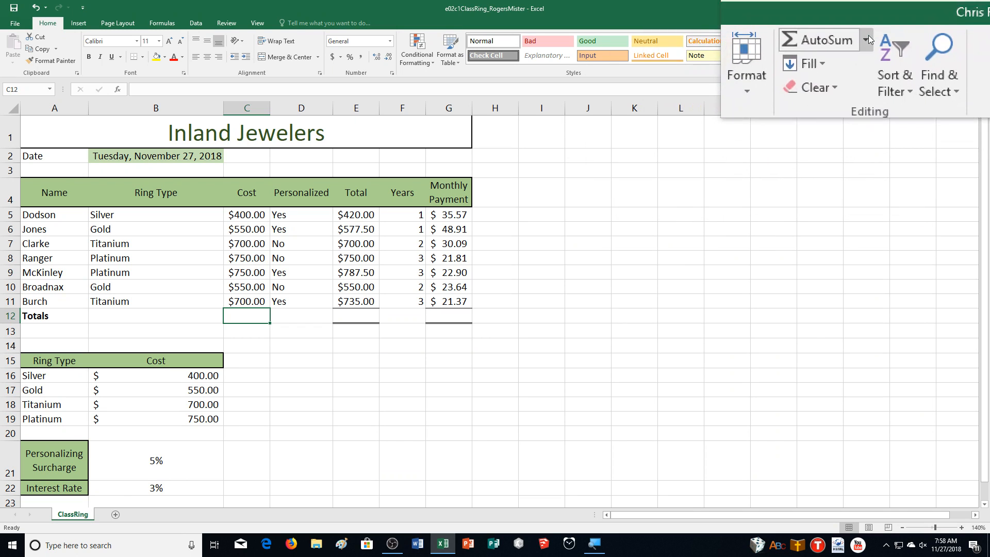
Step: AutoSum Cost, Total and Monthly Payment in C12, E12 and G12
left_click(815, 40)
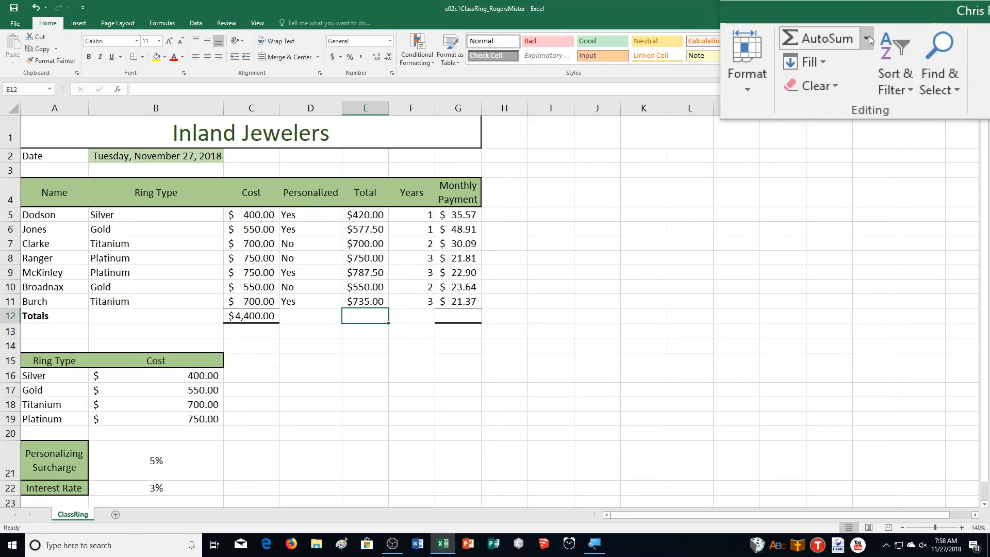
left_click(820, 38)
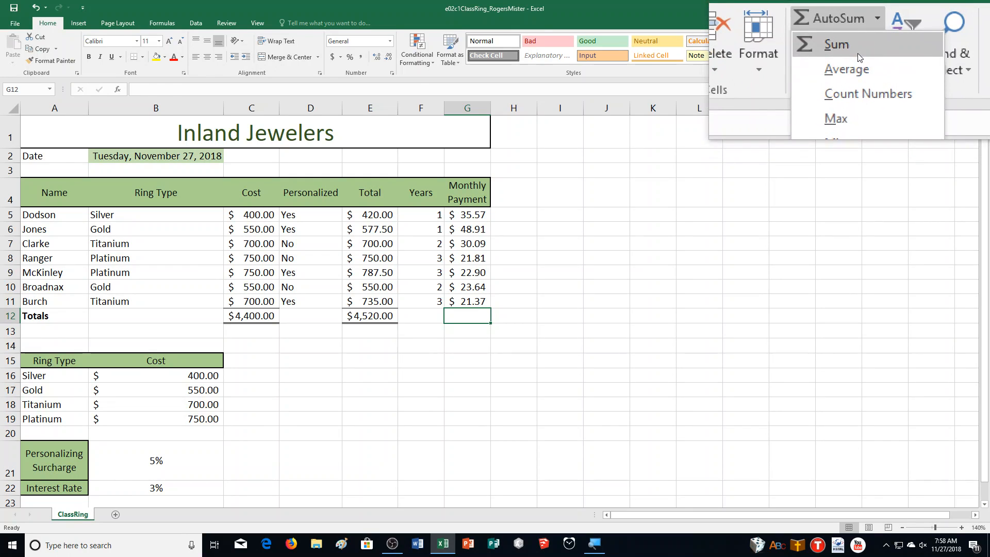
left_click(836, 44)
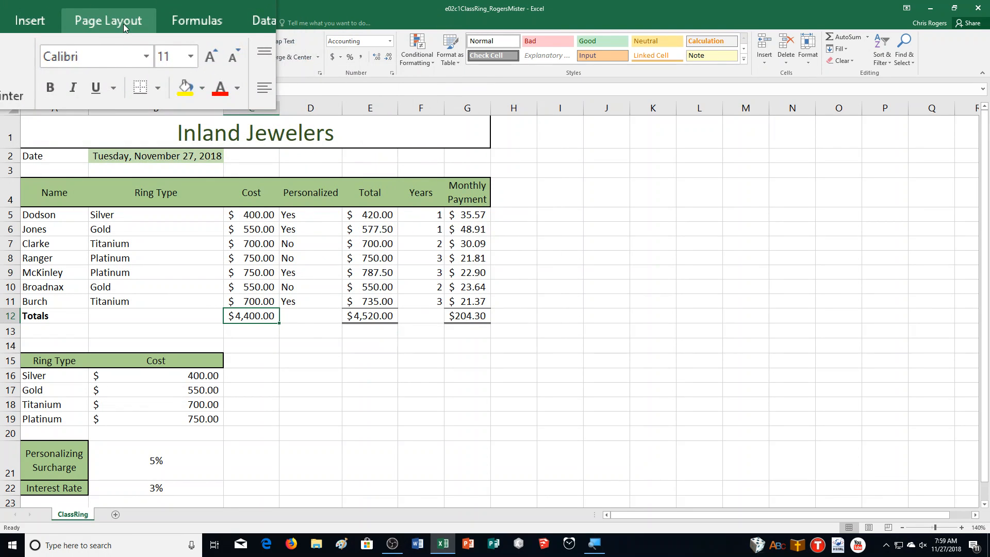
Step: Set custom 0.3-inch side margins in Page Setup and open Print Preview
left_click(107, 20)
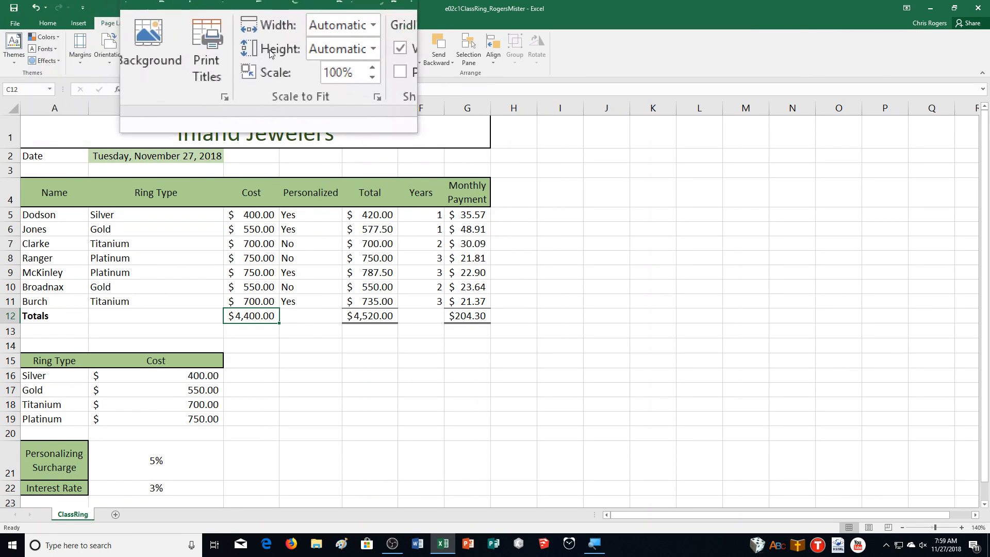
left_click(91, 47)
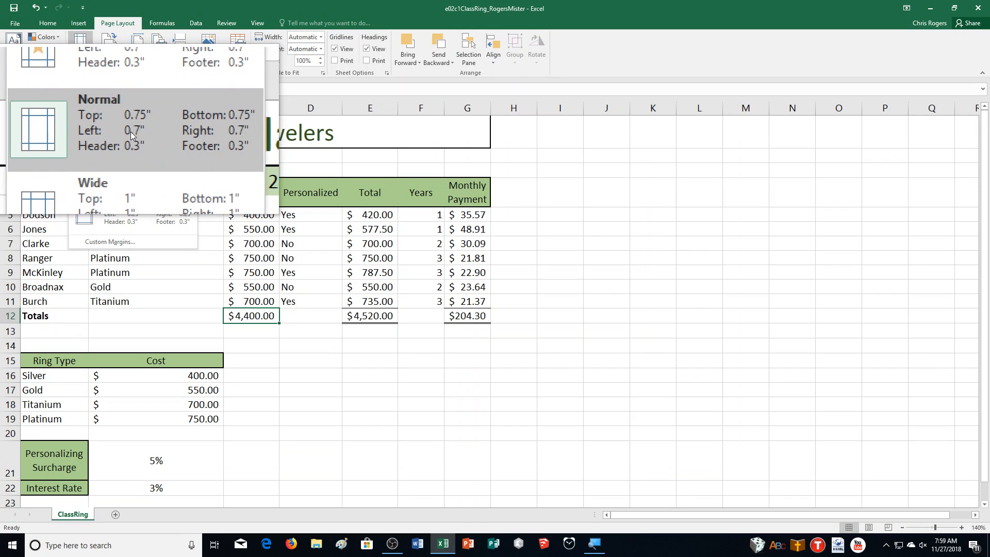
left_click(109, 242)
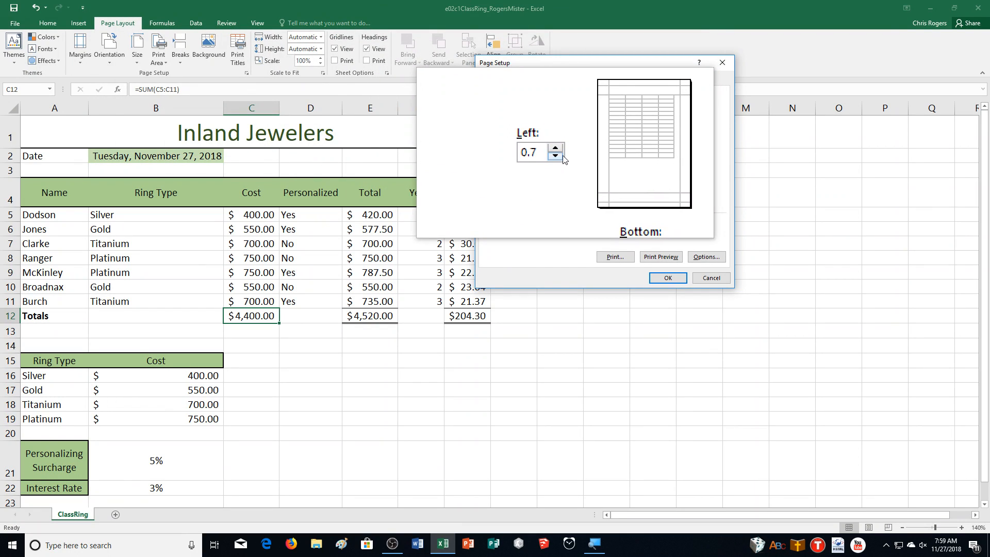
left_click(555, 157)
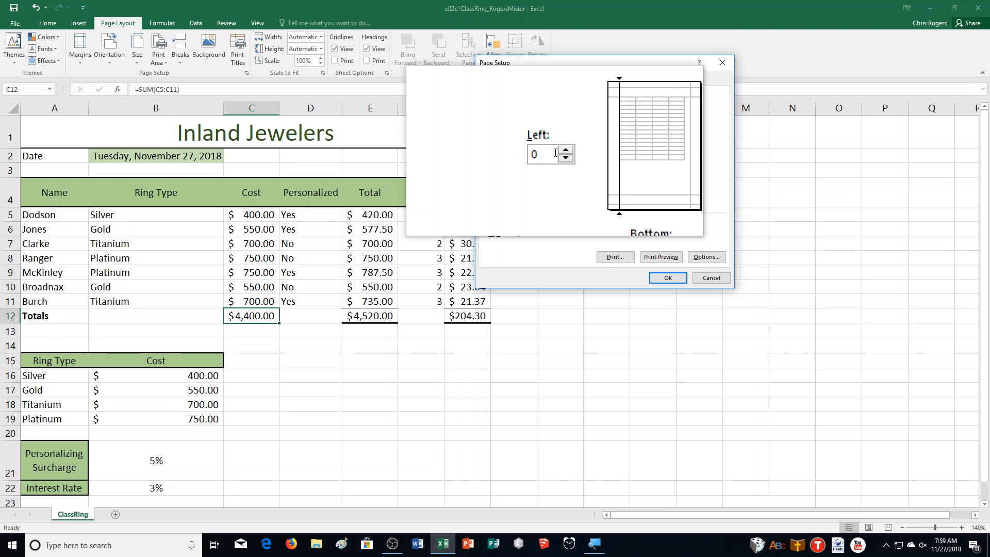
type("0.3")
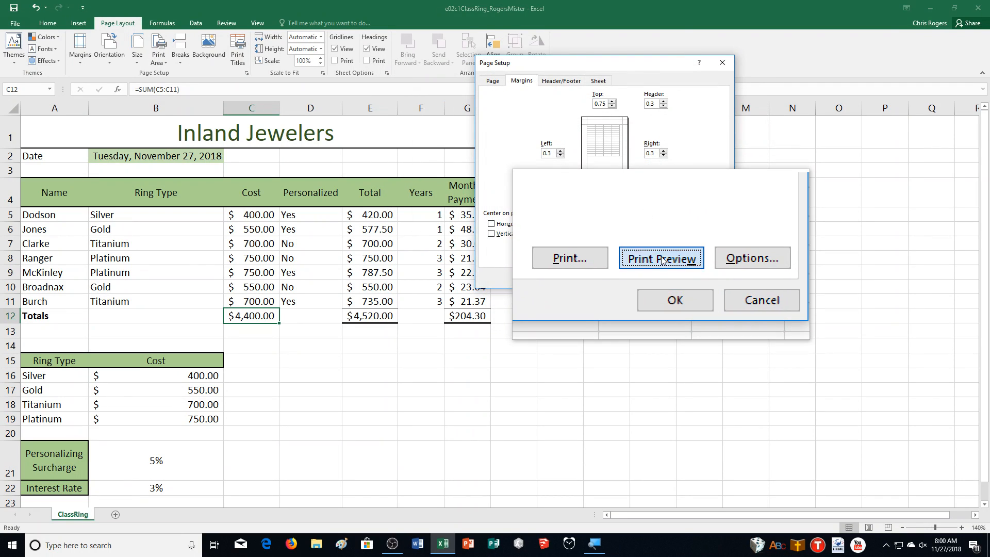
left_click(661, 258)
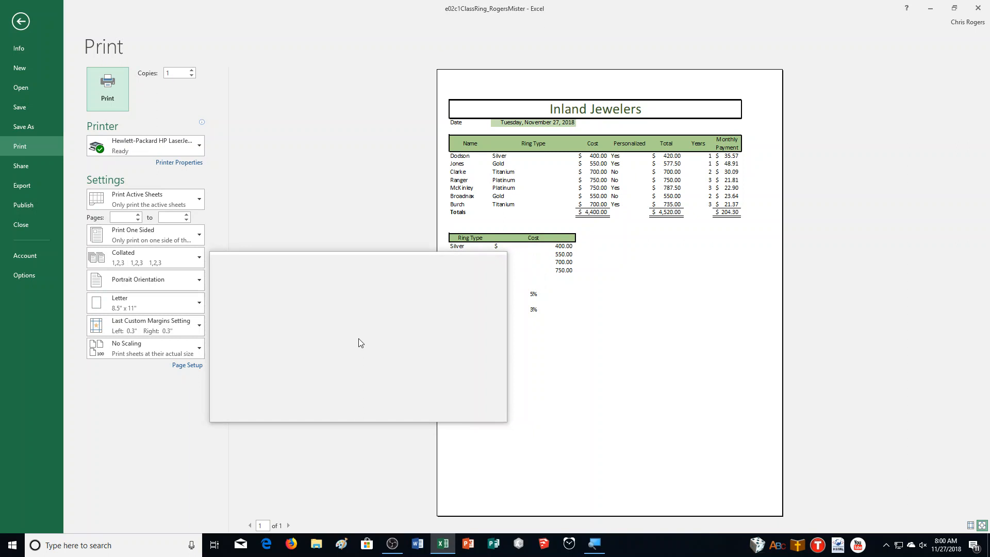
Step: Review the one-page print preview, then go back to the worksheet
left_click(146, 199)
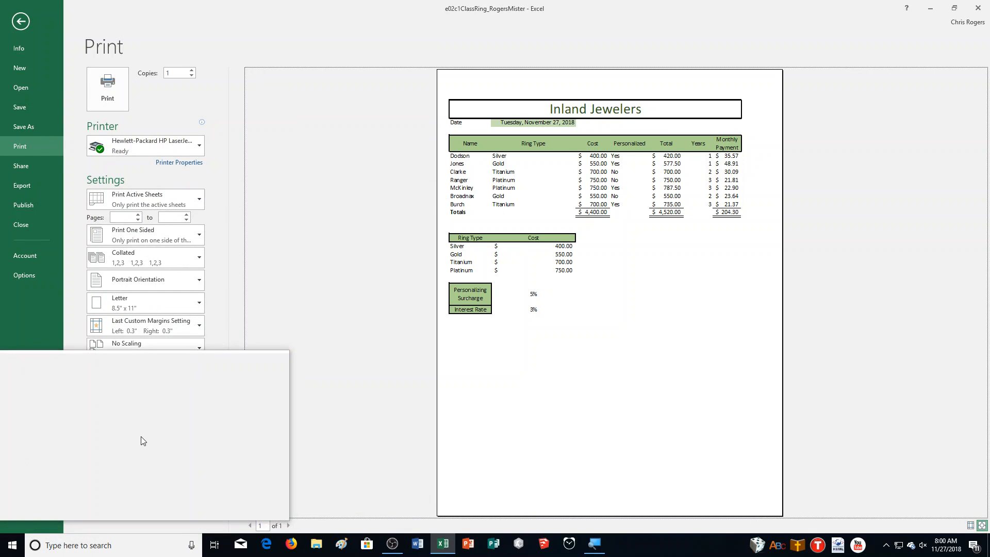
left_click(146, 343)
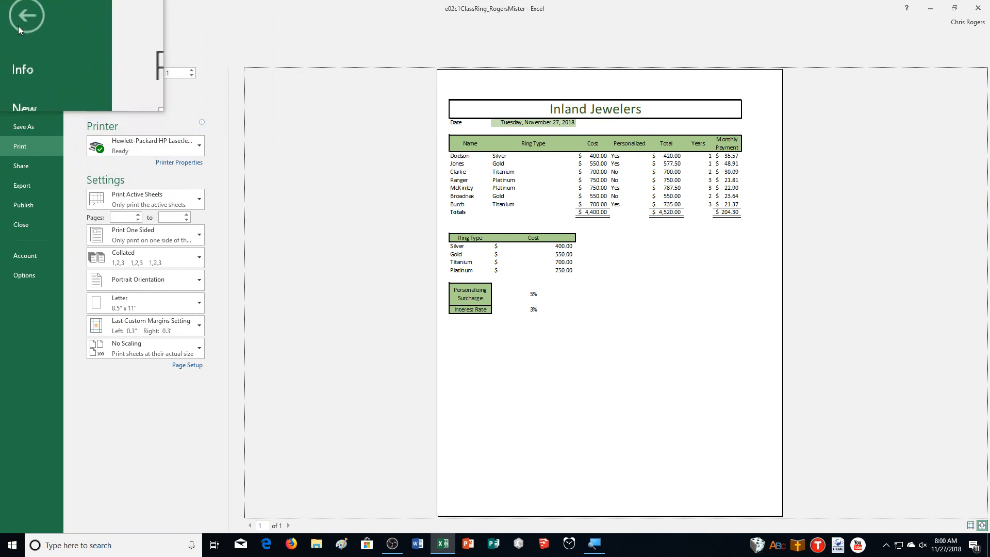
left_click(26, 16)
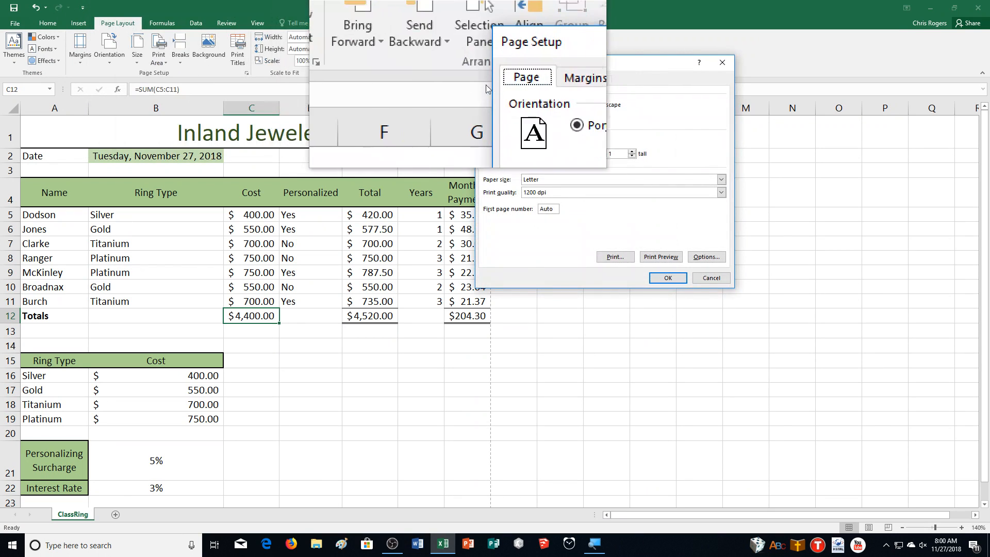
Step: Add a custom footer with 'Mister' in its left section
left_click(582, 77)
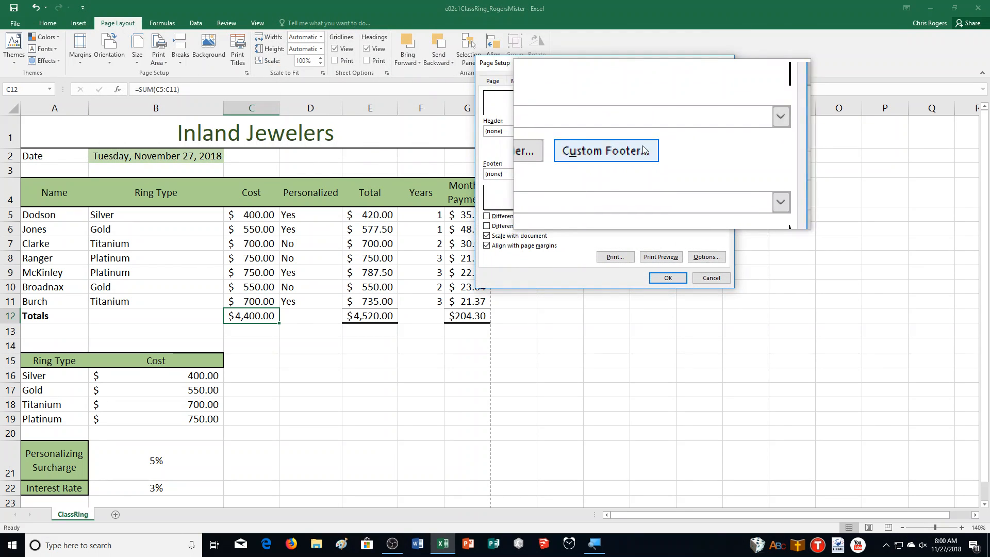
left_click(606, 150)
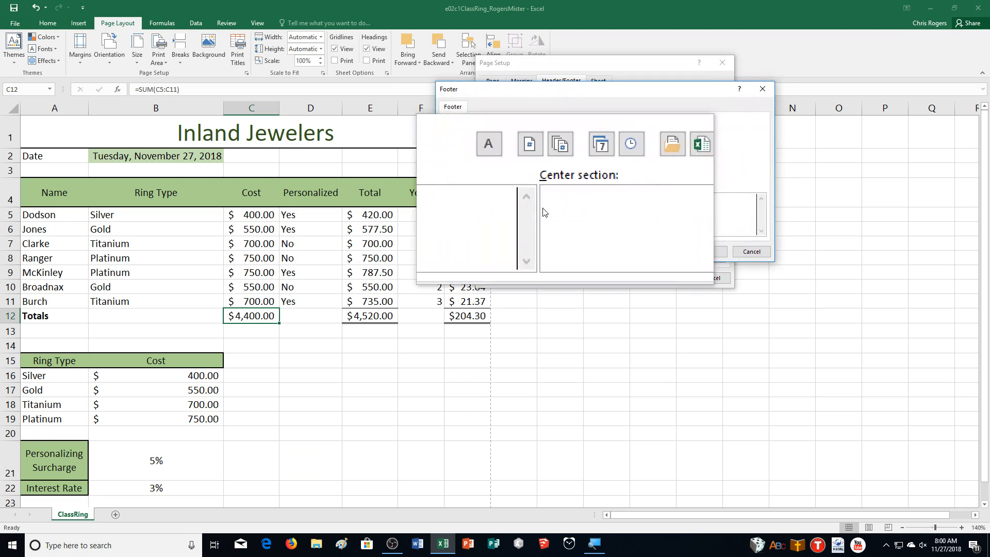
type("Mister")
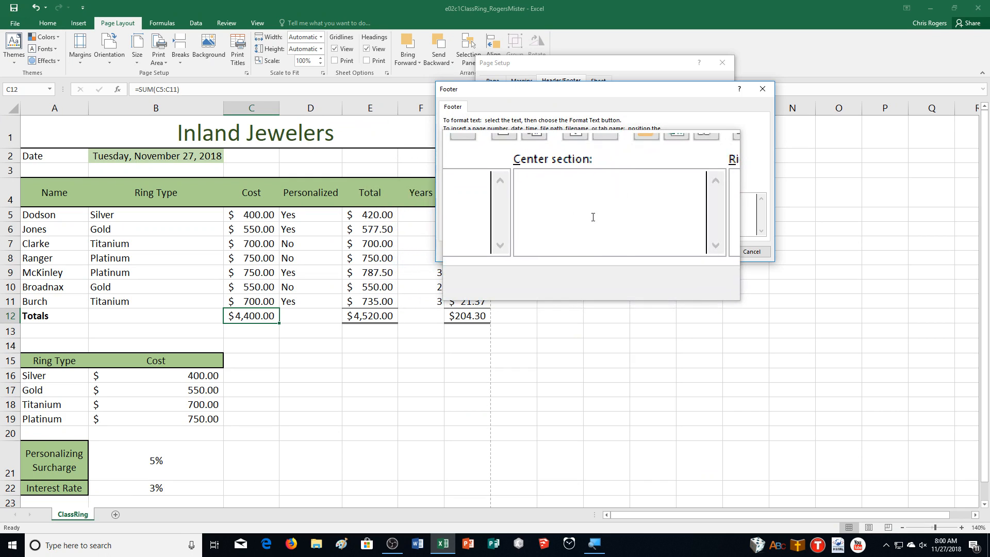
left_click(611, 211)
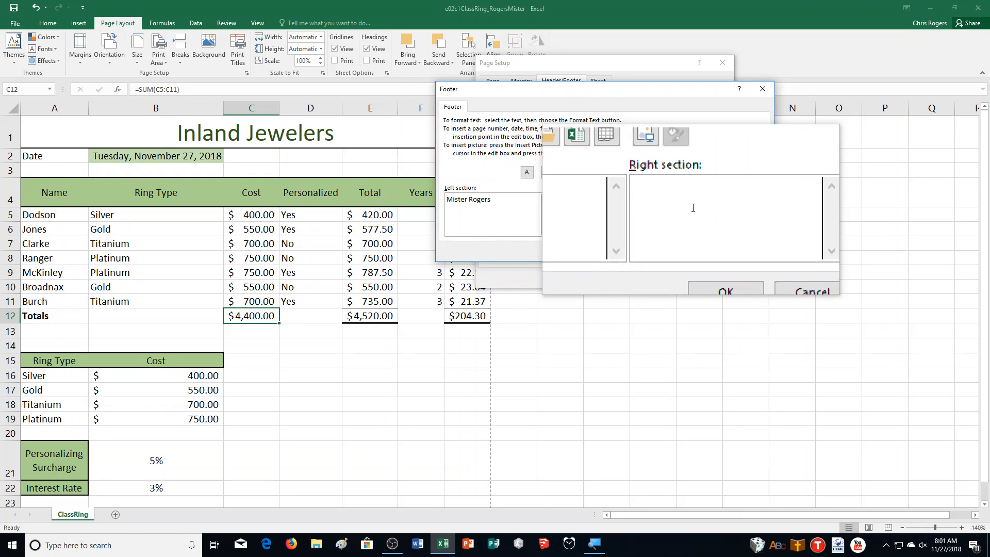
left_click(607, 136)
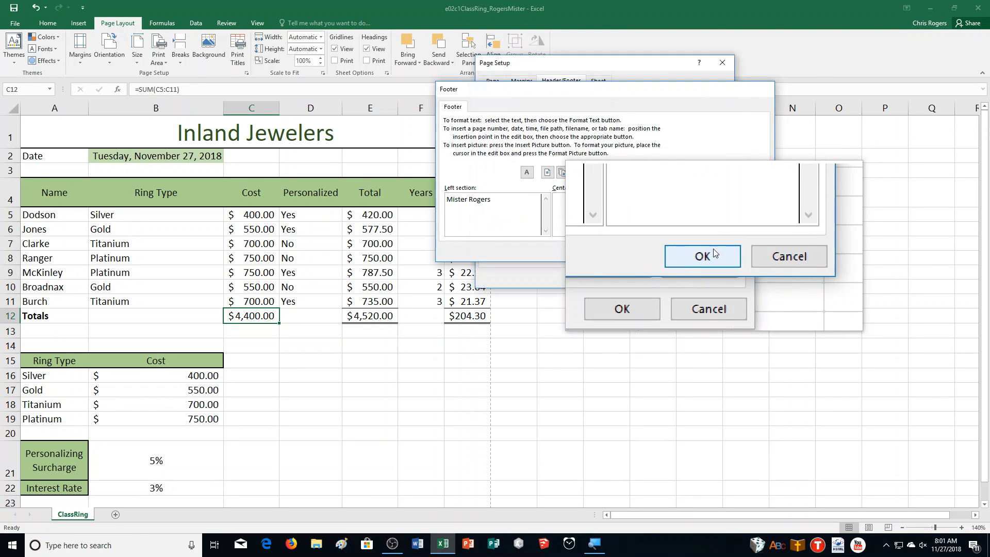
left_click(703, 255)
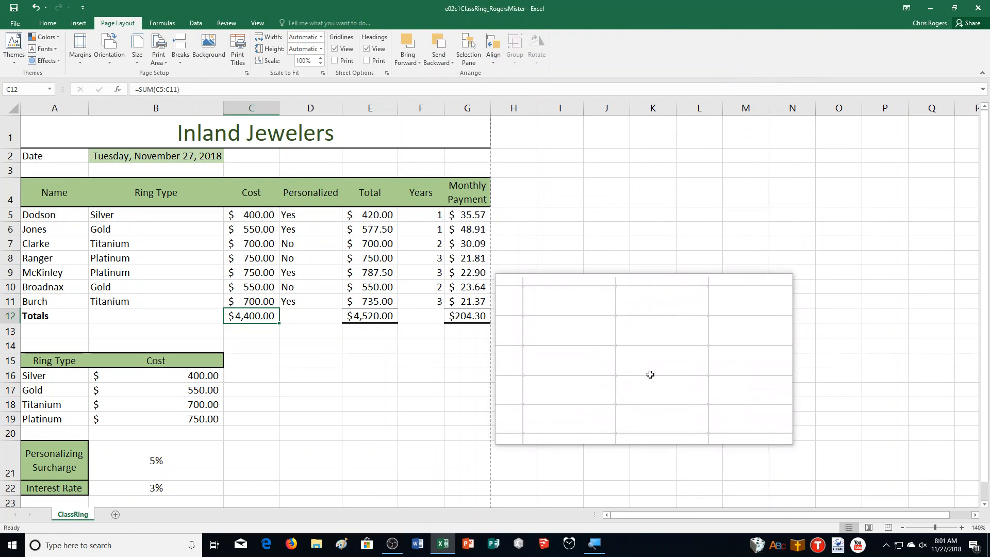
left_click_drag(651, 375, 641, 356)
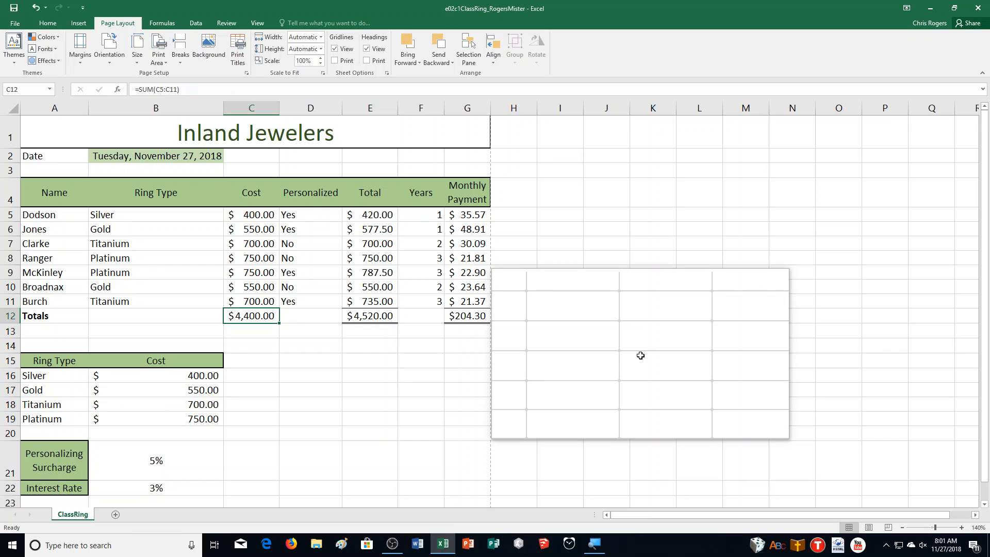
left_click_drag(641, 355, 571, 355)
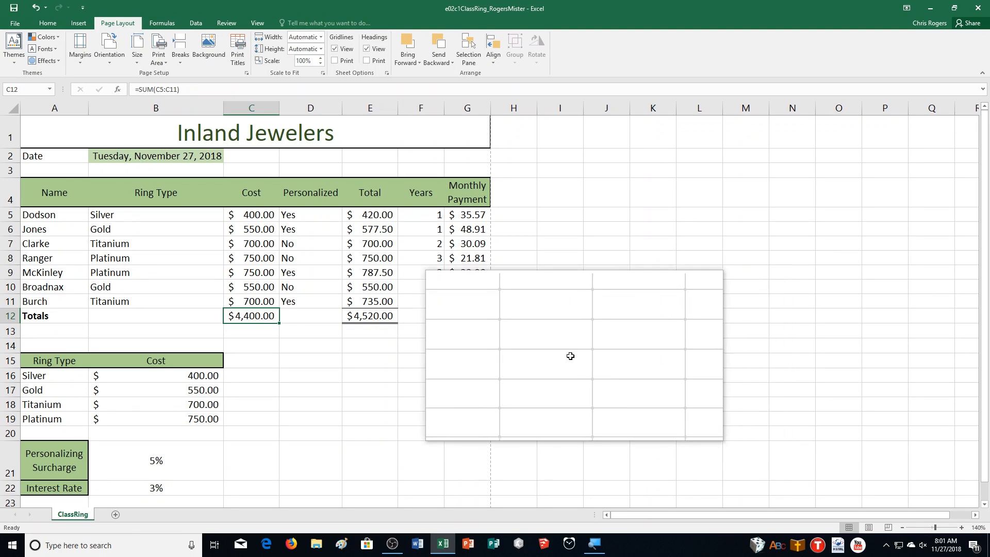